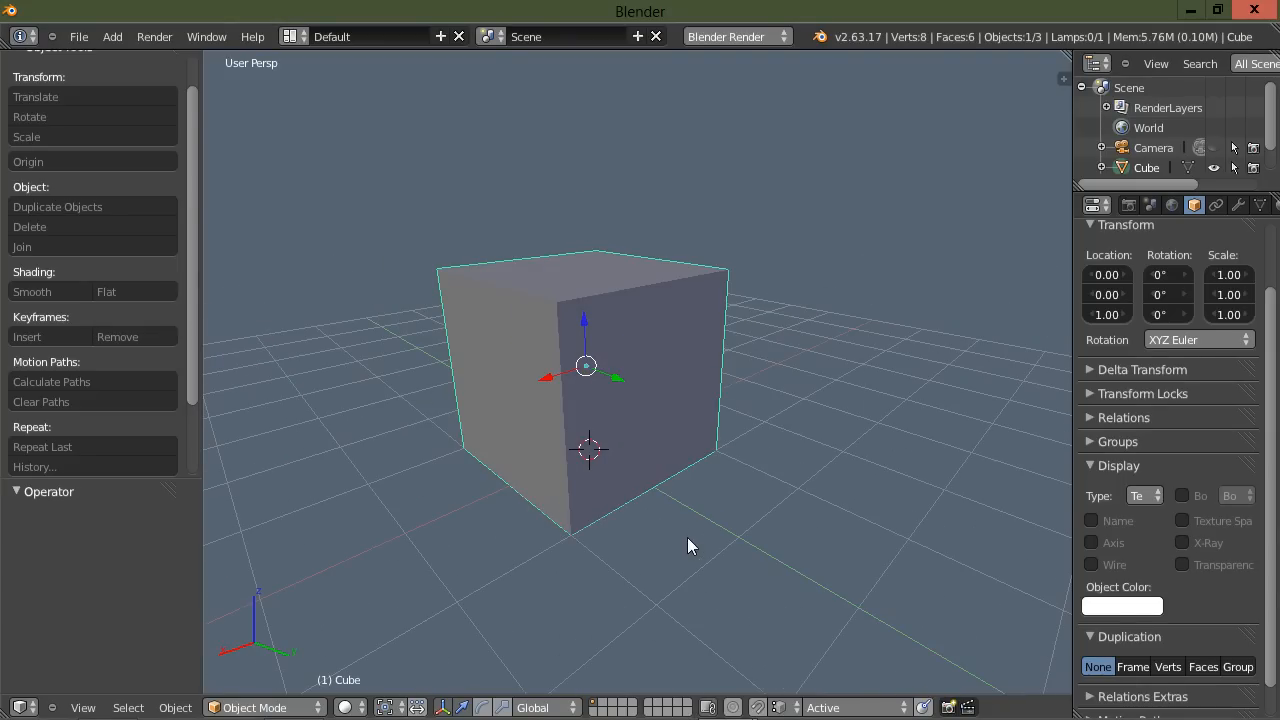
mouse_move(720, 475)
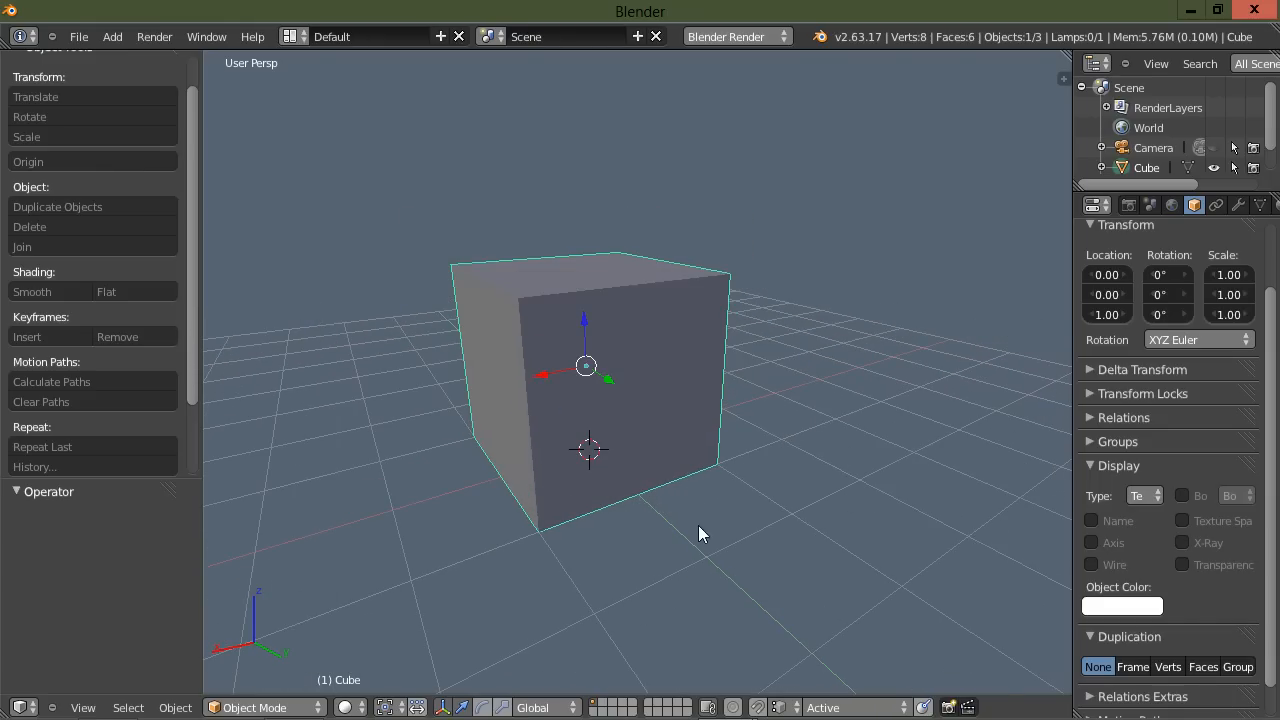
mouse_move(730, 528)
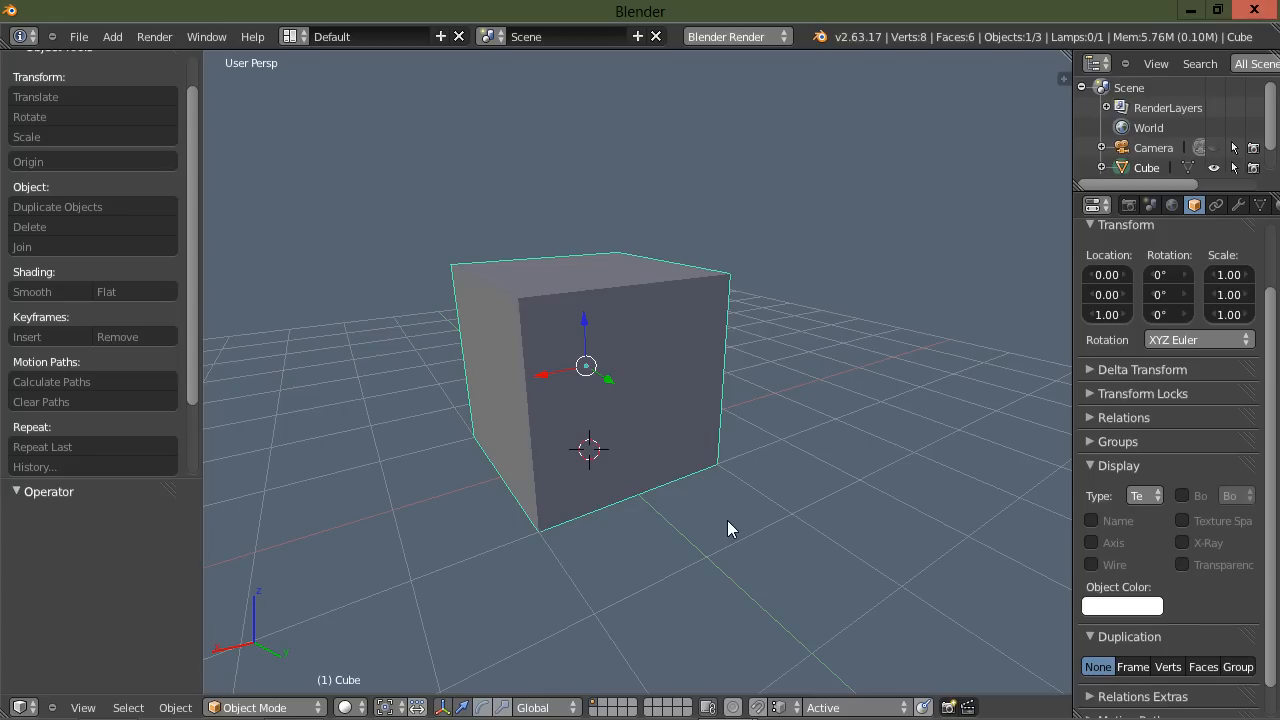
mouse_move(1030, 297)
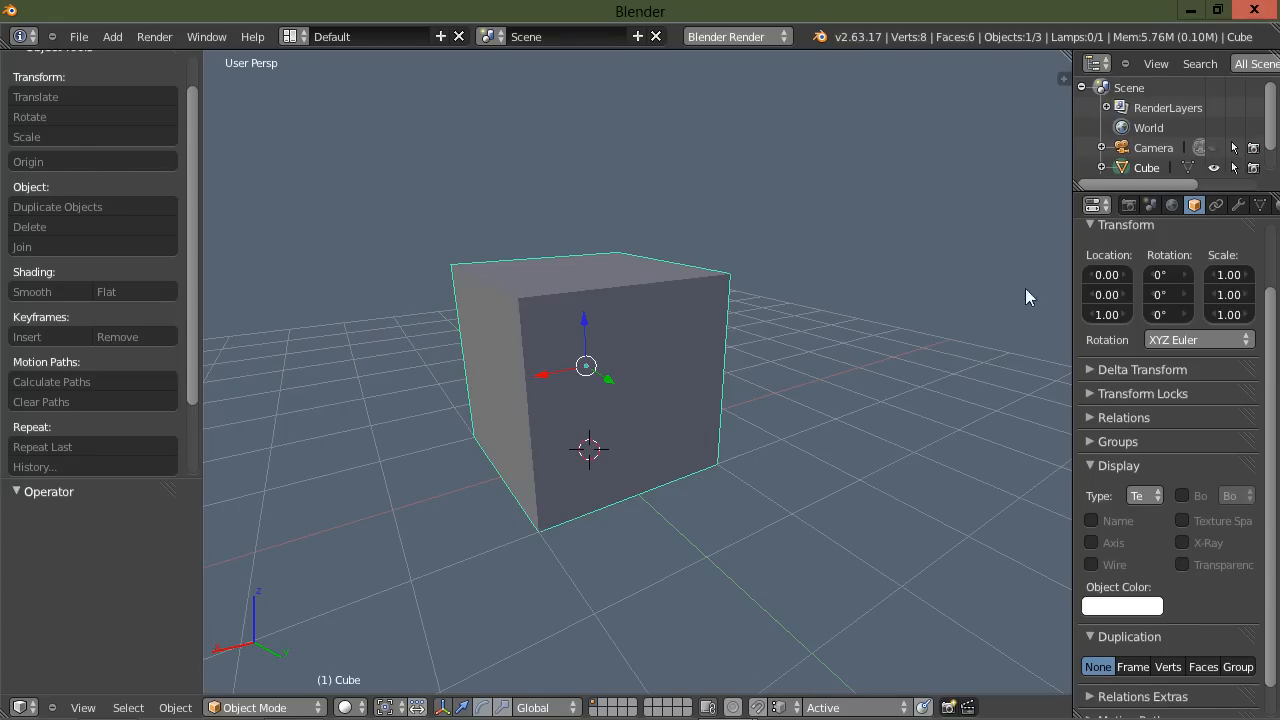
Add a Multiresolution modifier to the cube, subdivide it twice, and apply it
left_click(1238, 205)
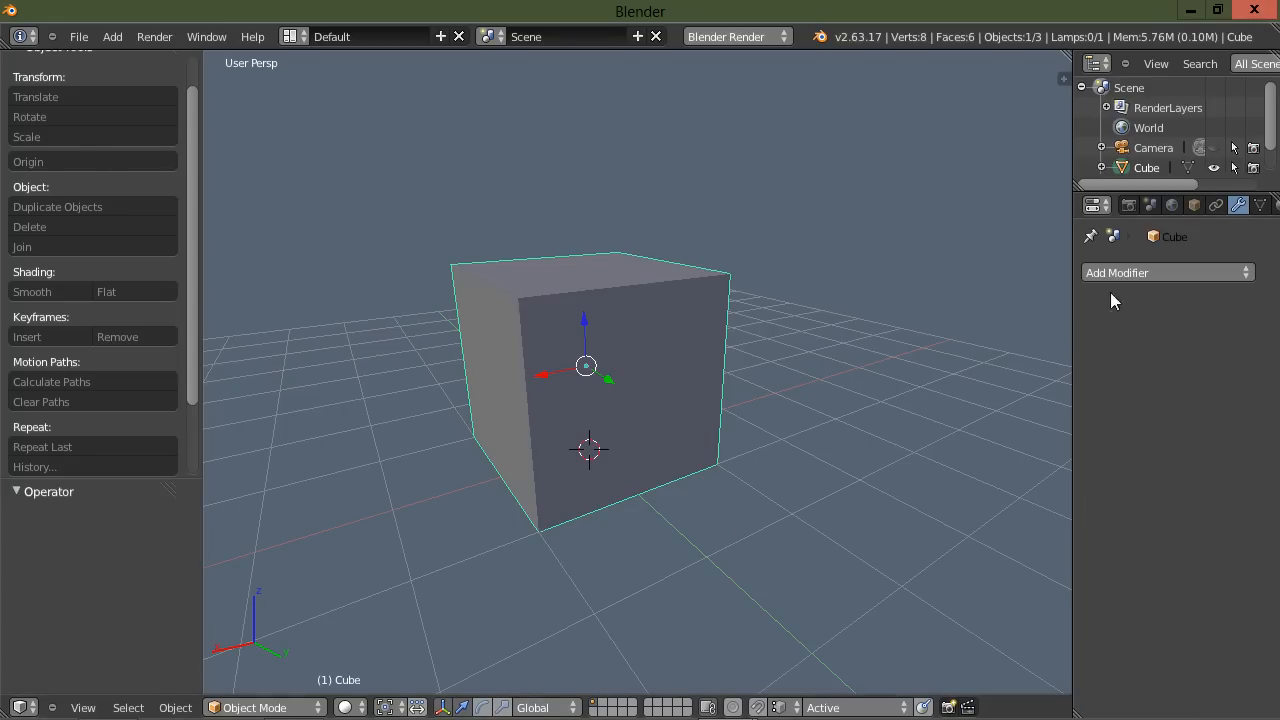
left_click(1165, 272)
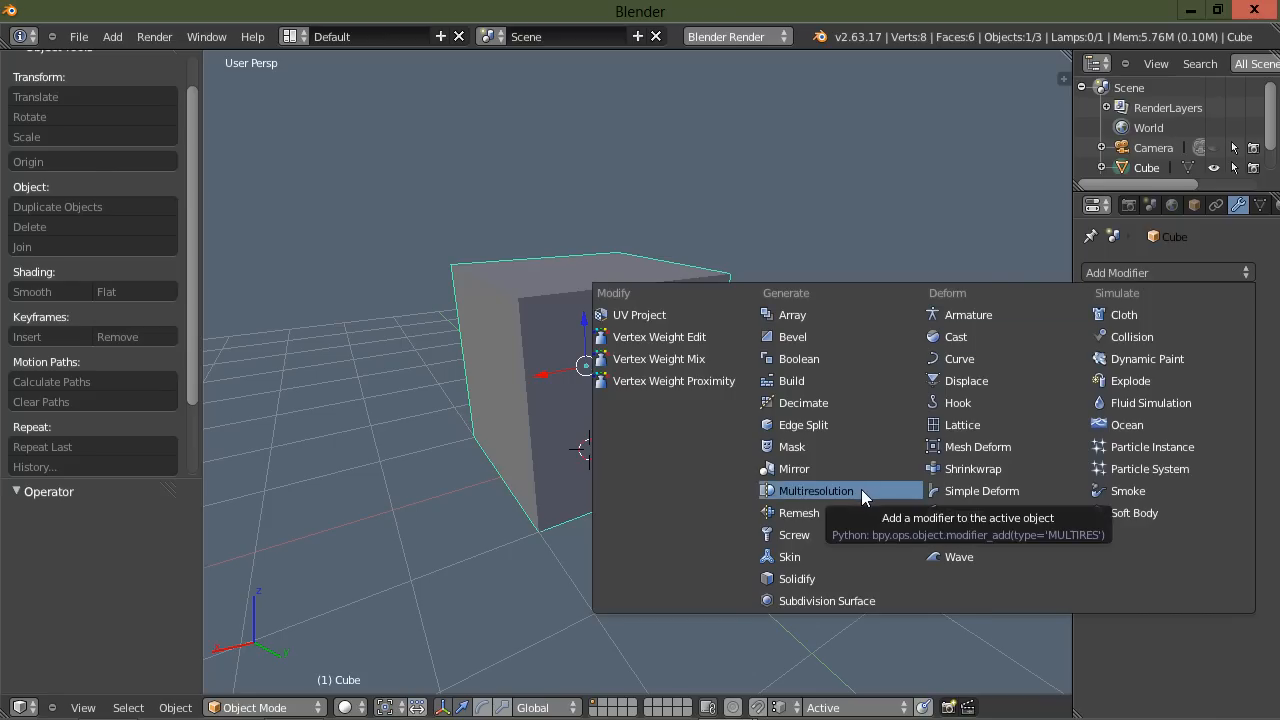
left_click(815, 490)
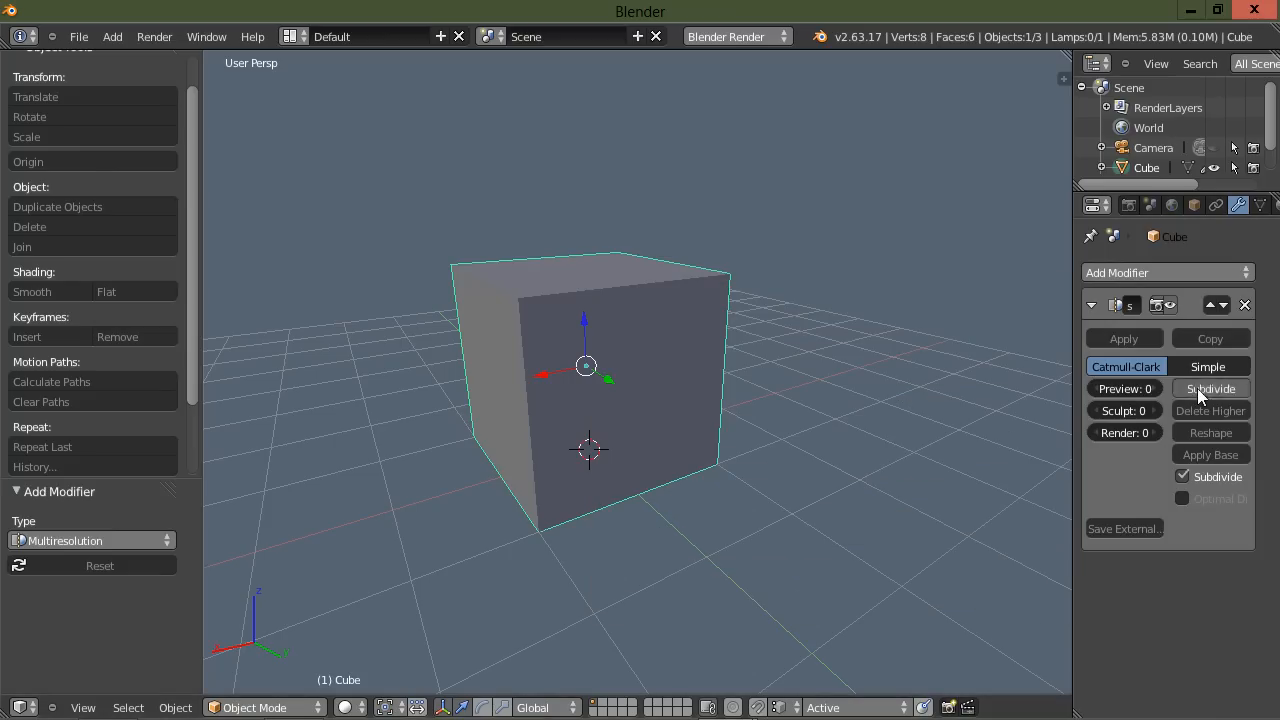
left_click(1210, 388)
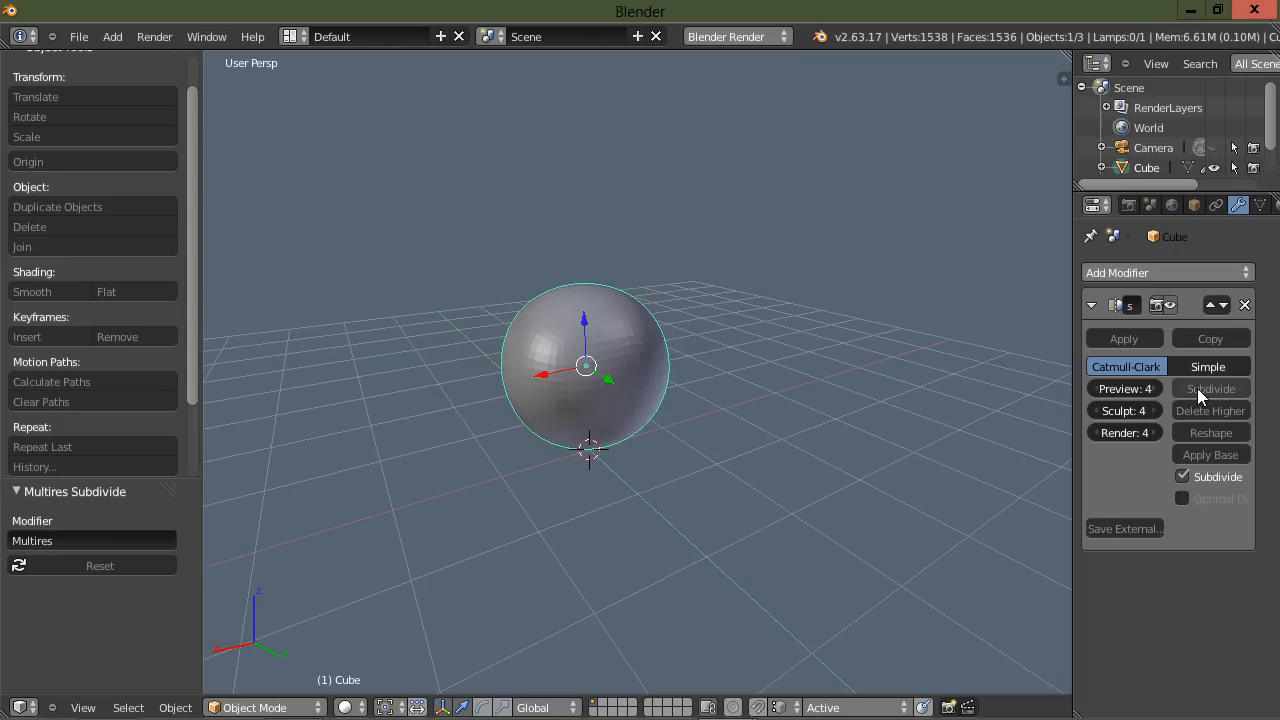
left_click(1210, 388)
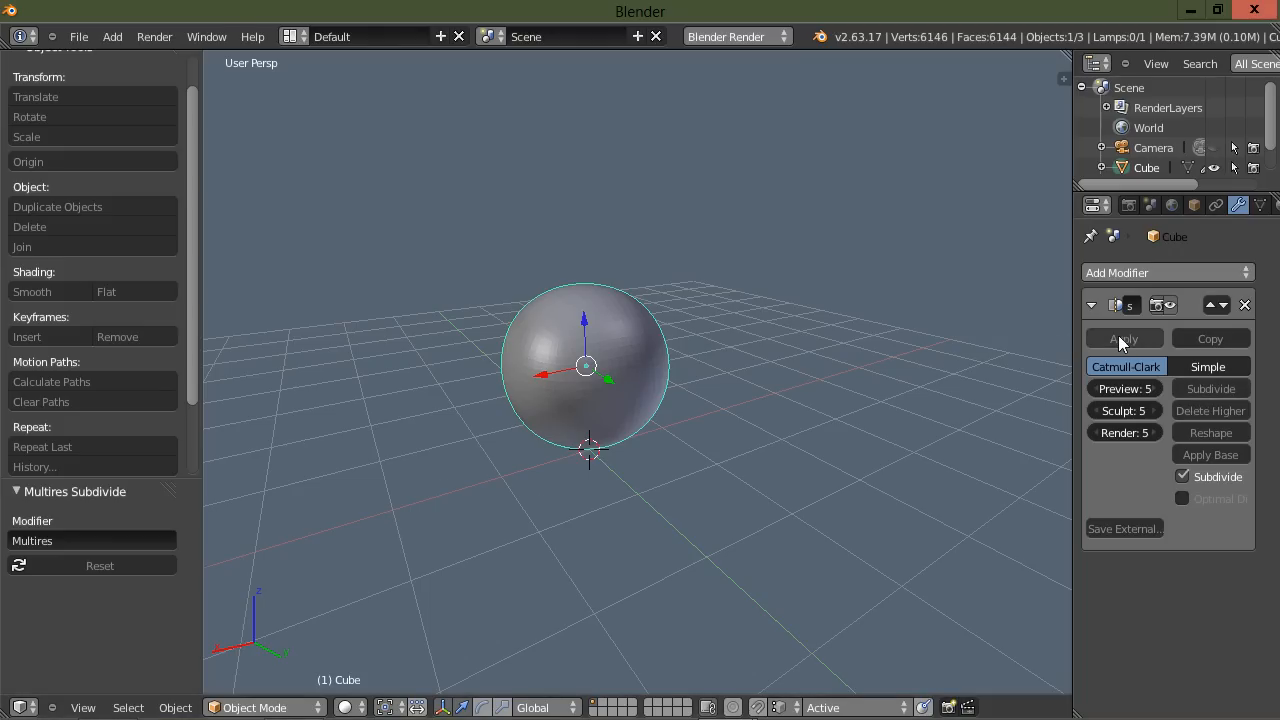
left_click(1123, 338)
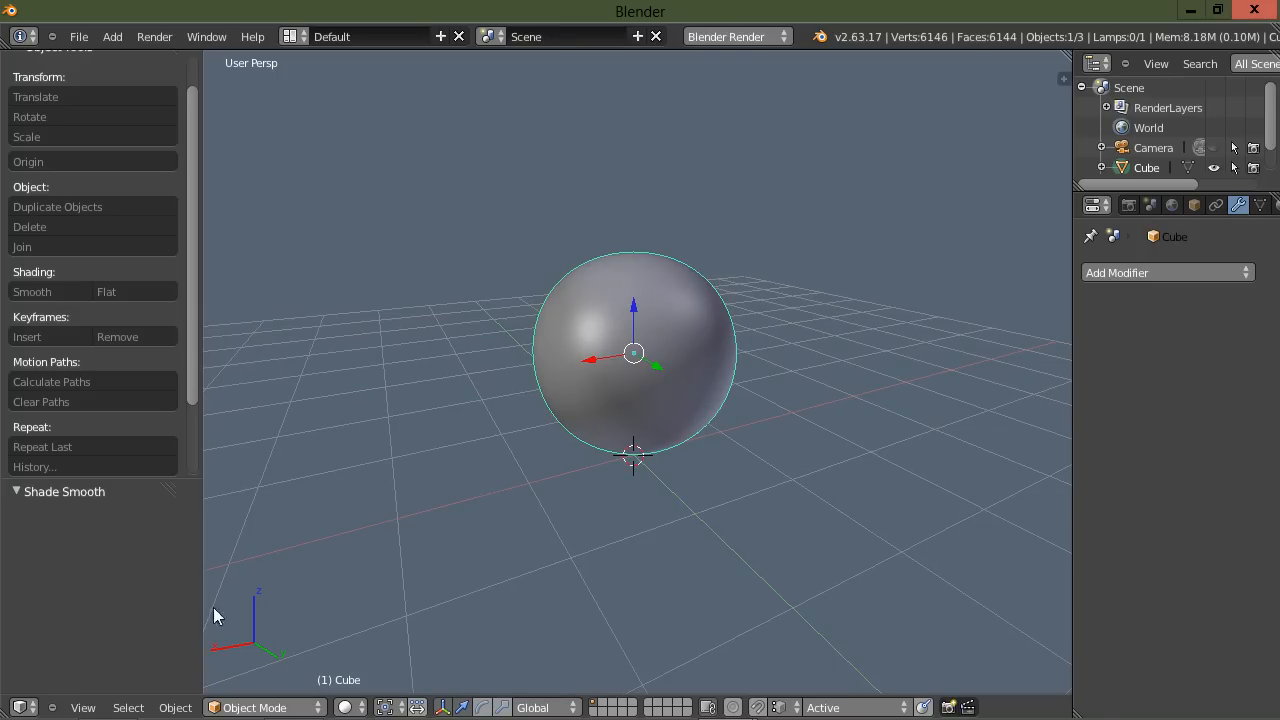
Switch the sphere into Sculpt Mode and show the viewport properties sidebar
left_click(254, 707)
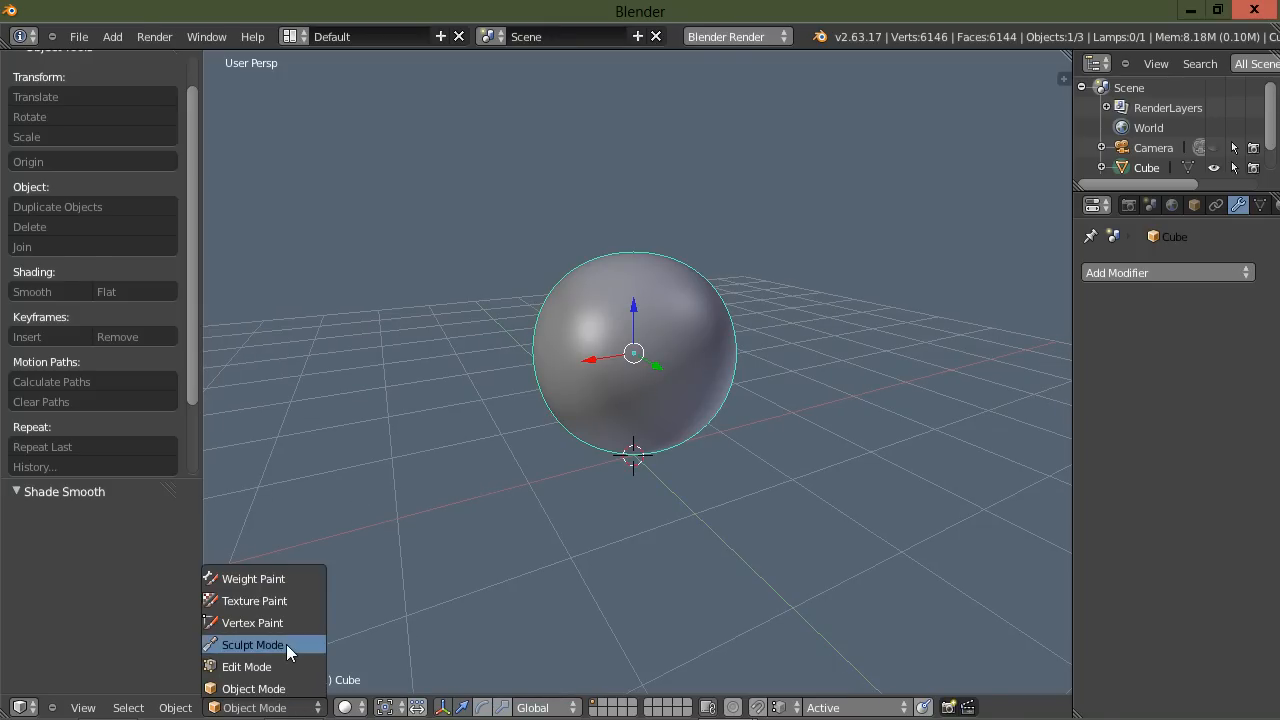
left_click(253, 644)
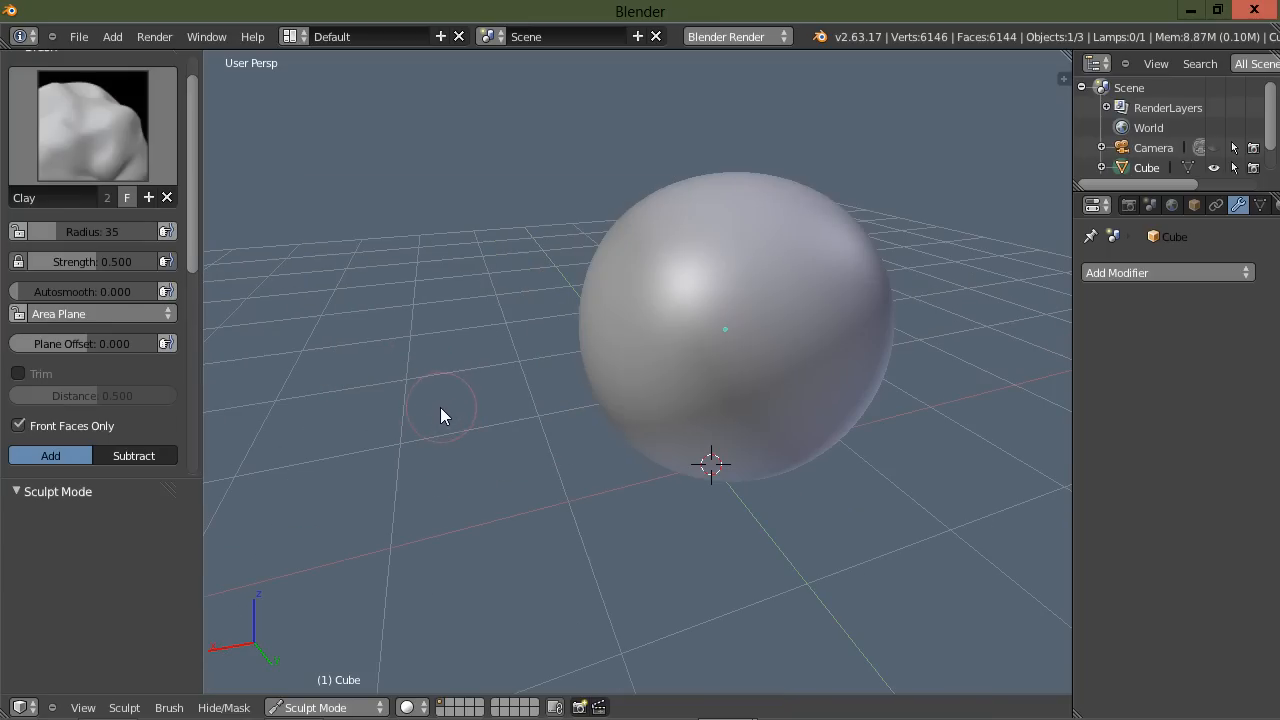
key("n")
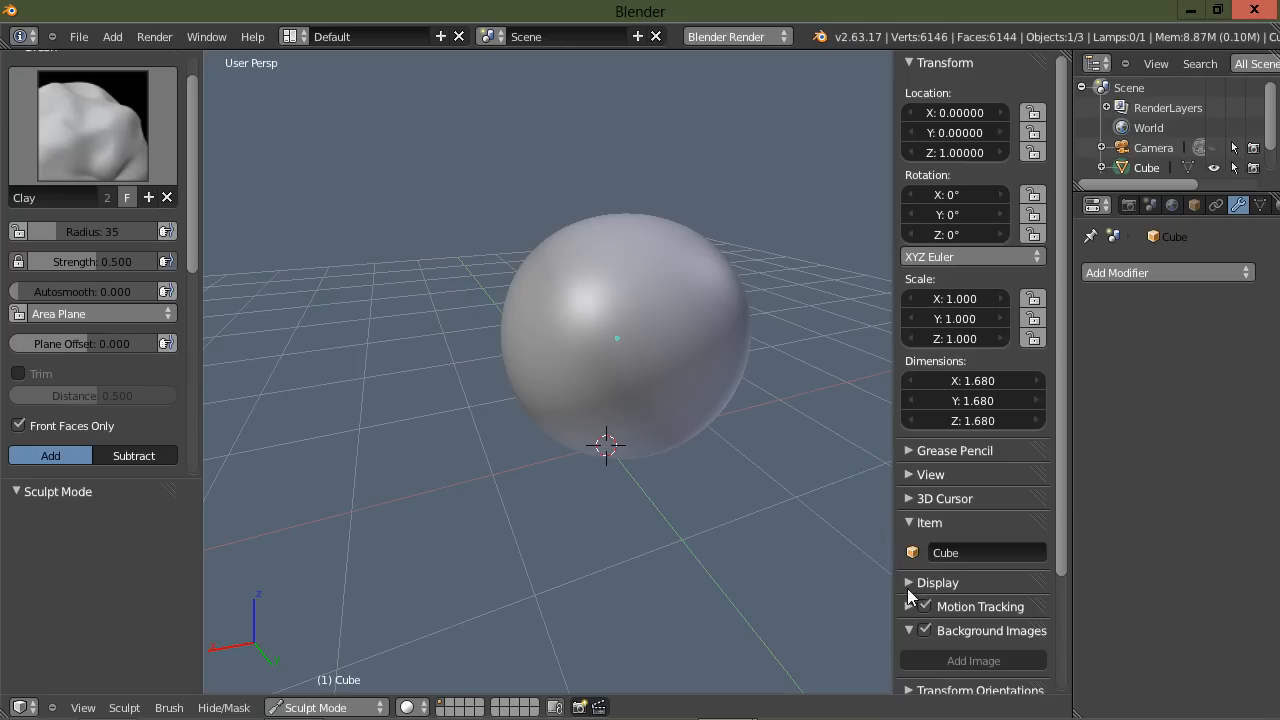
scroll("down", 3)
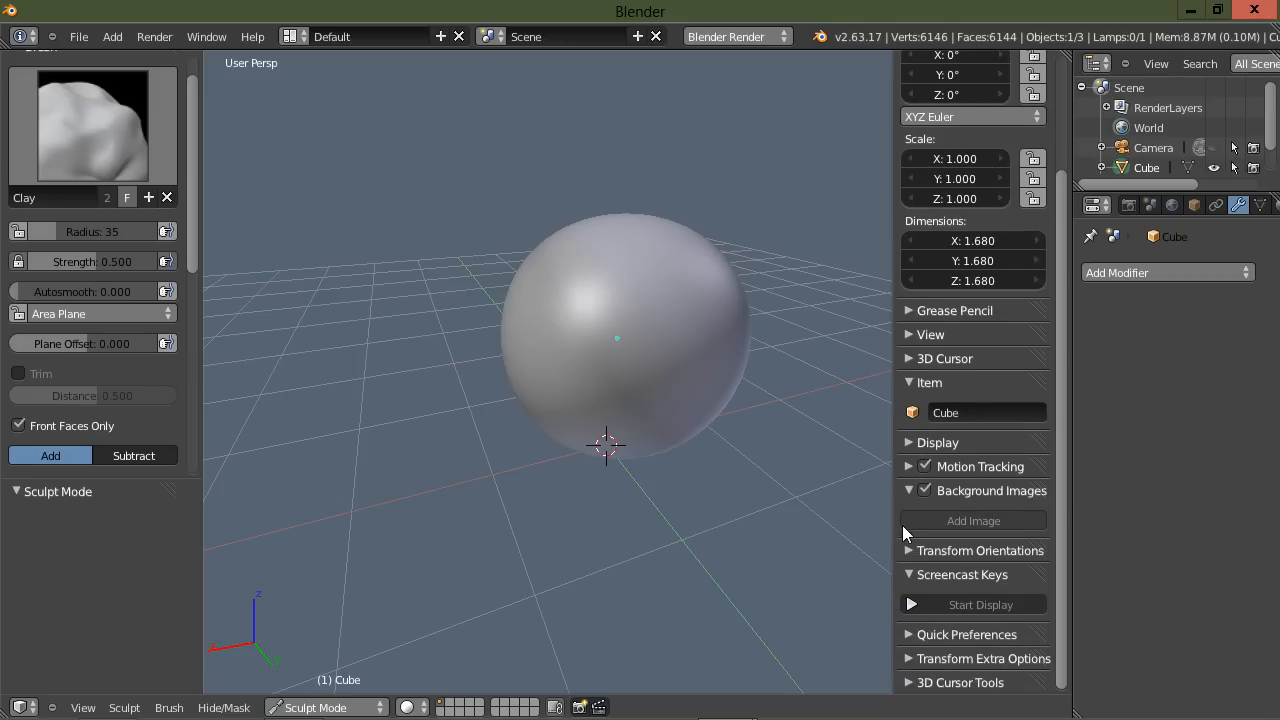
mouse_move(918, 513)
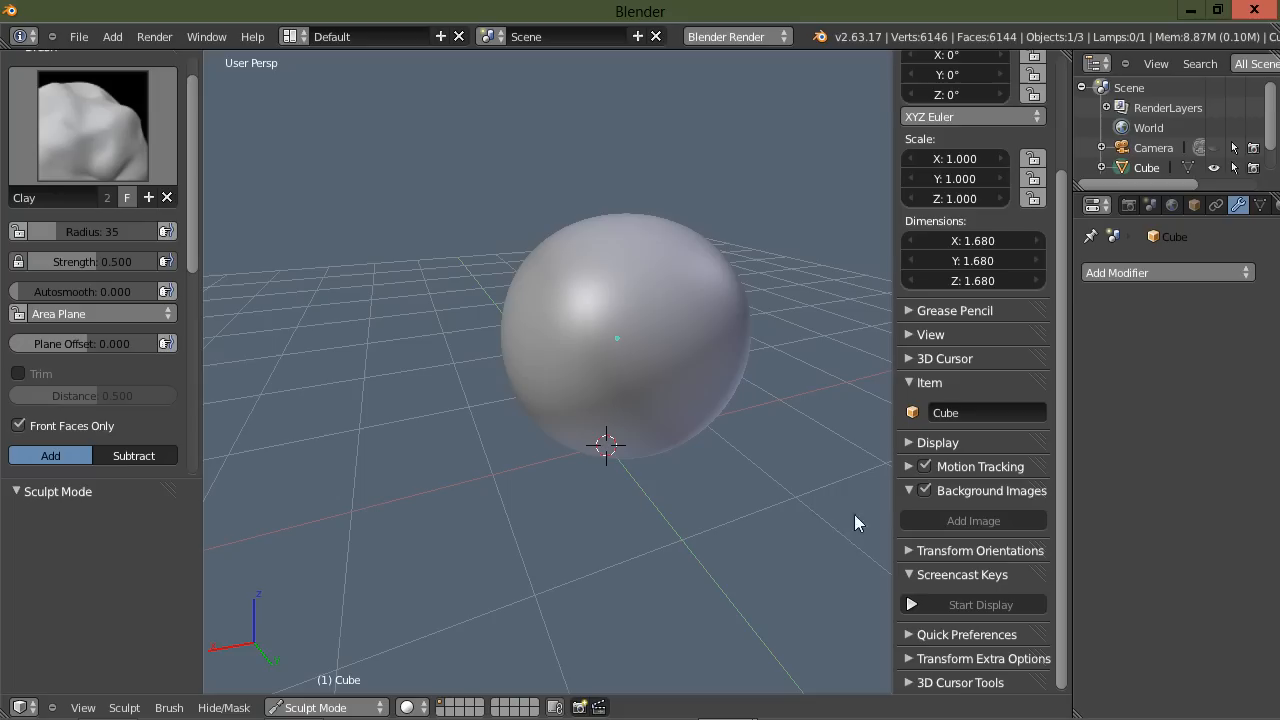
mouse_move(878, 585)
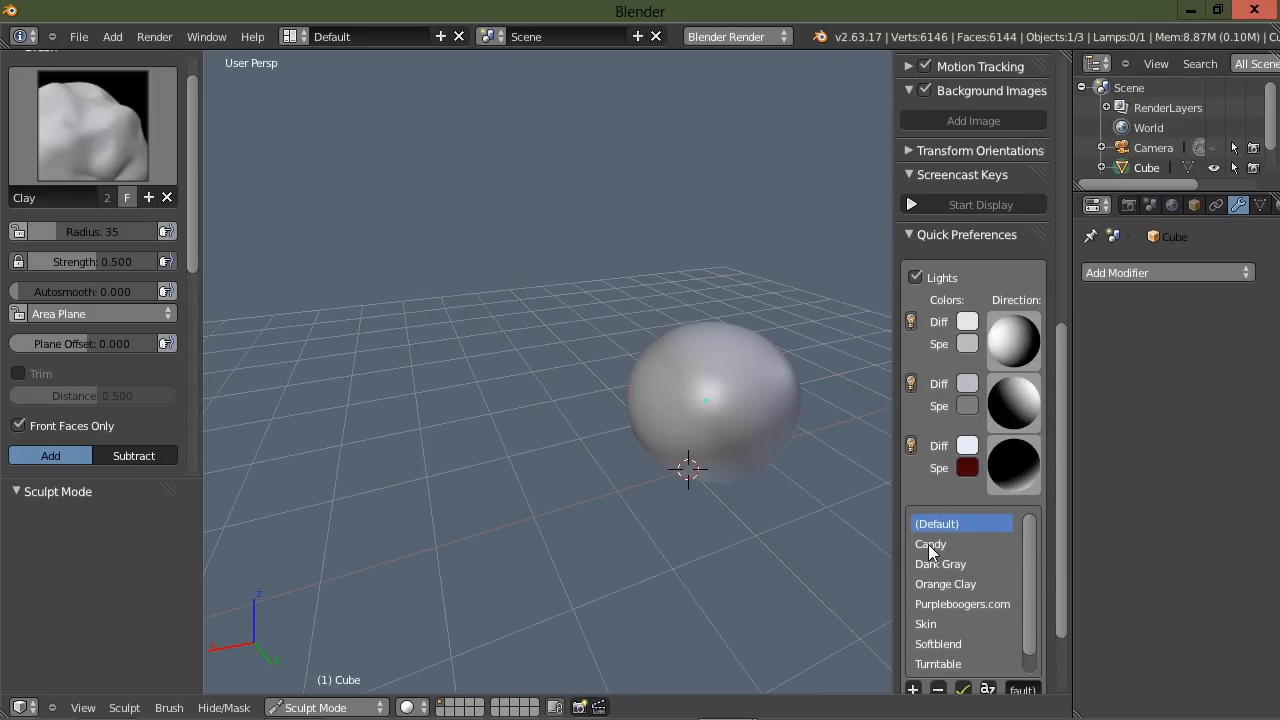
Set the viewport lighting to the Candy preset
left_click(930, 543)
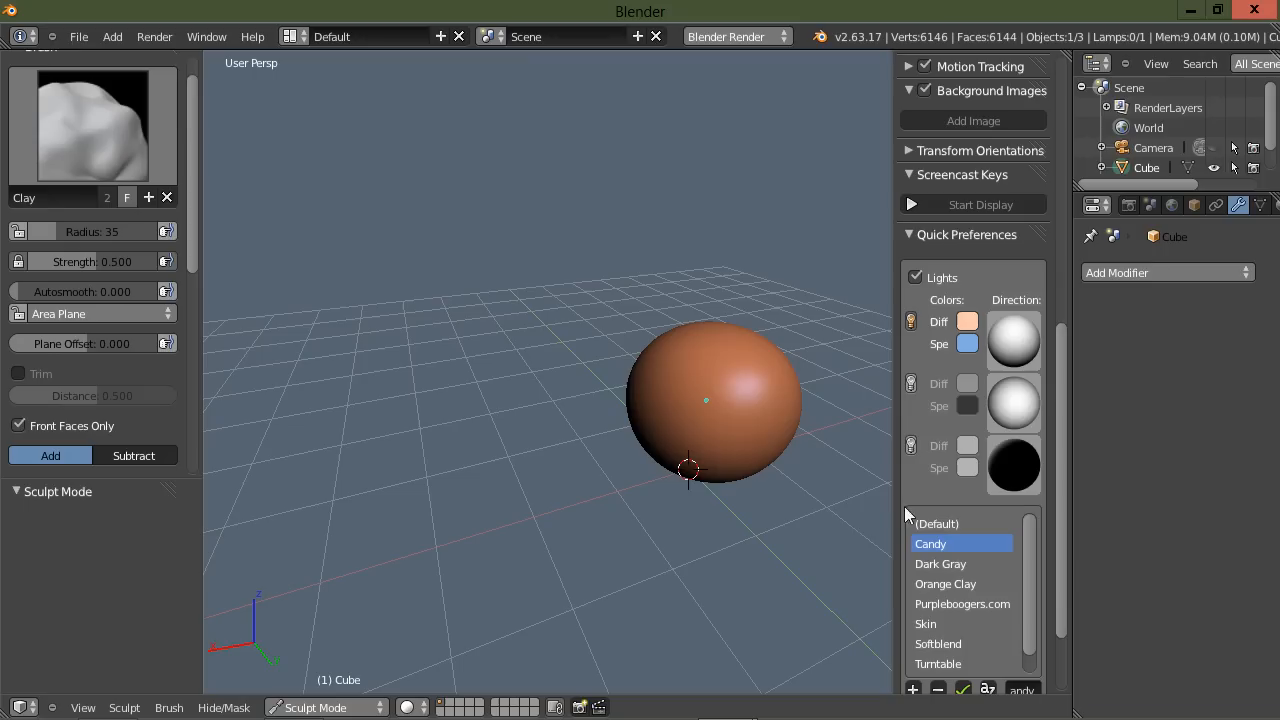
mouse_move(835, 518)
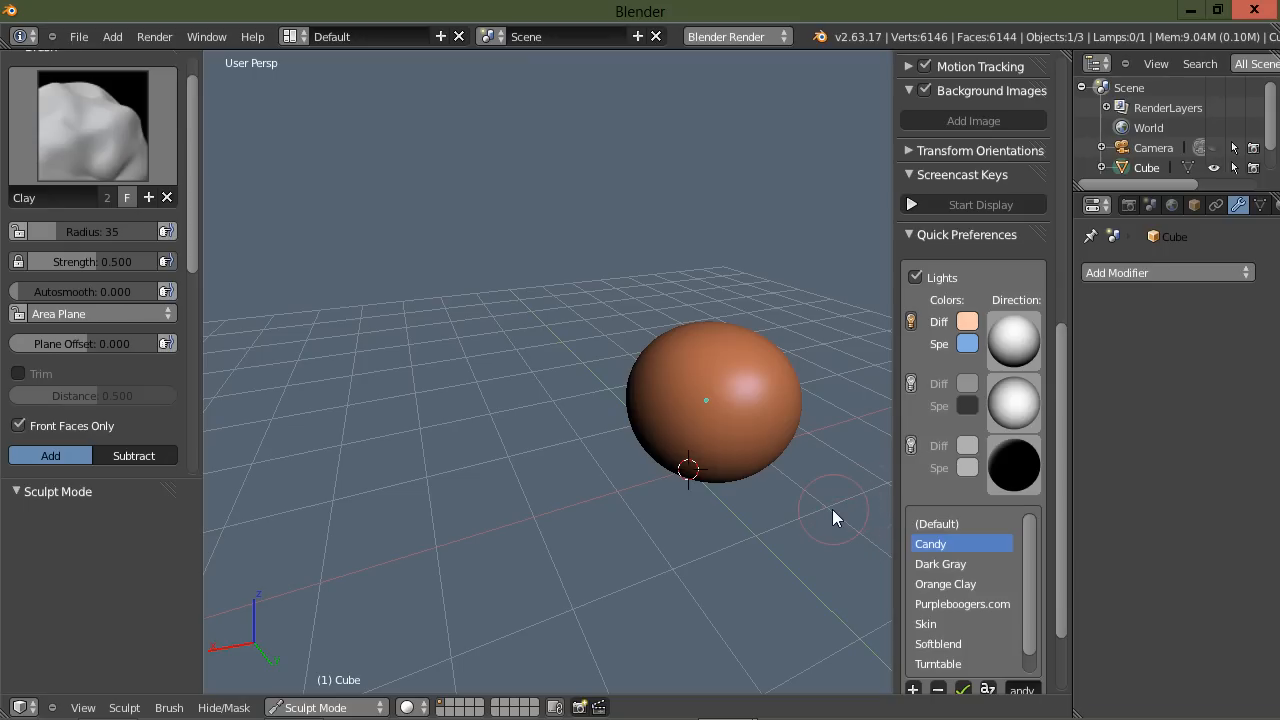
mouse_move(900, 470)
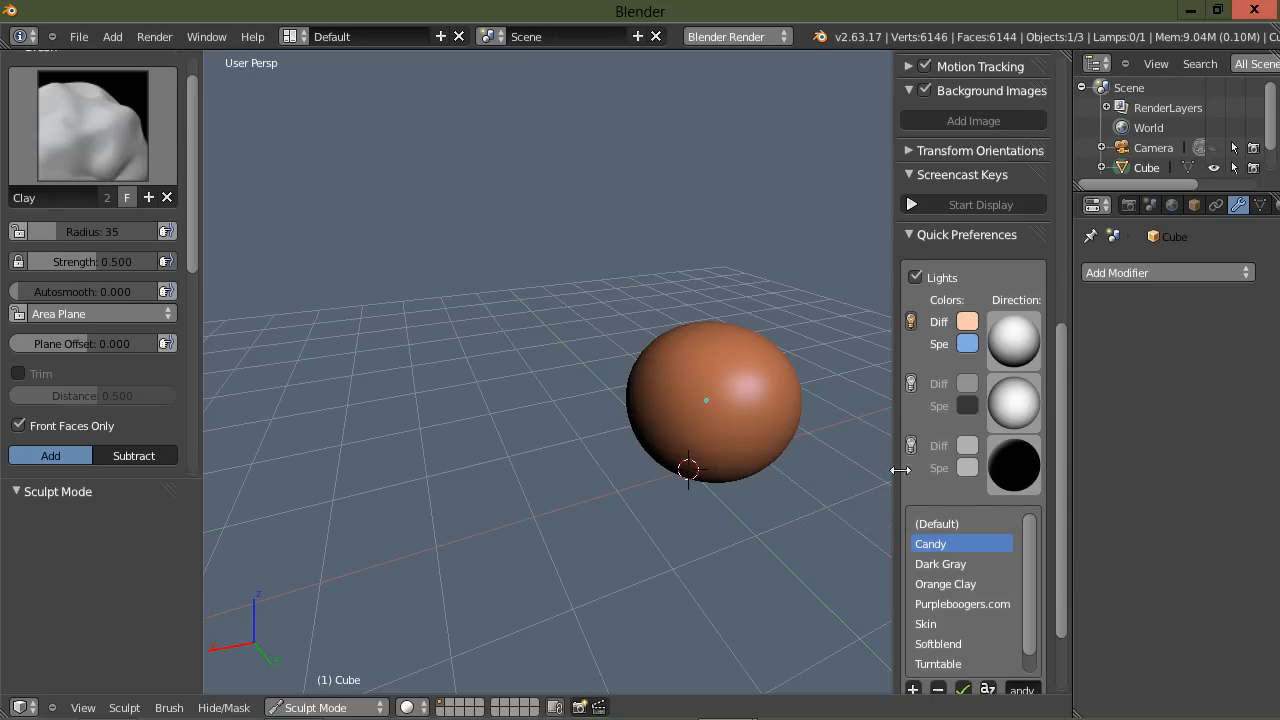
mouse_move(985, 298)
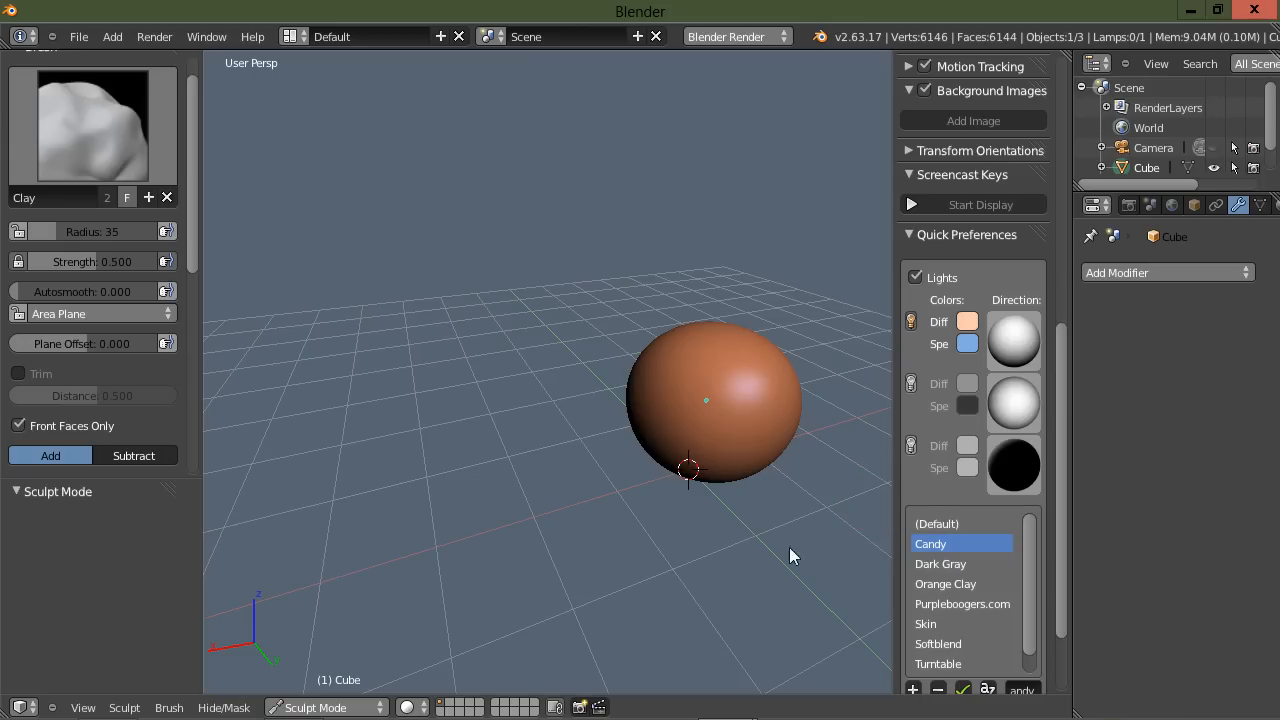
mouse_move(822, 538)
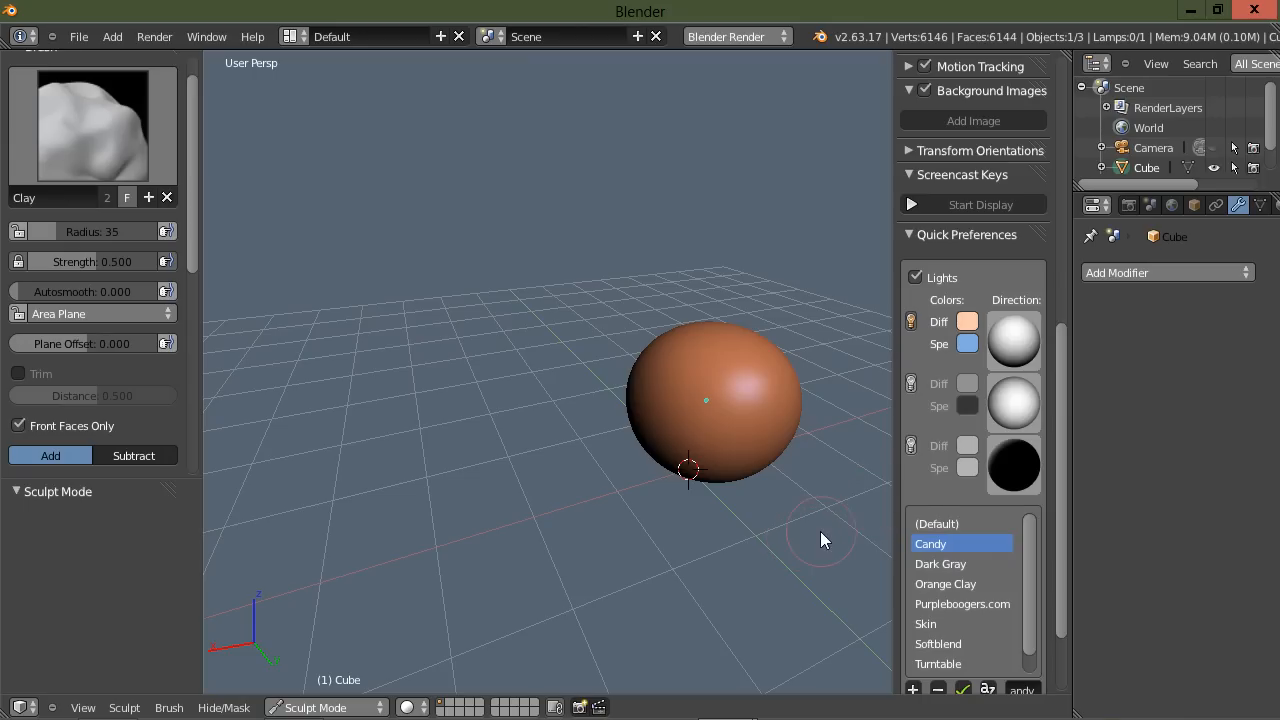
mouse_move(825, 530)
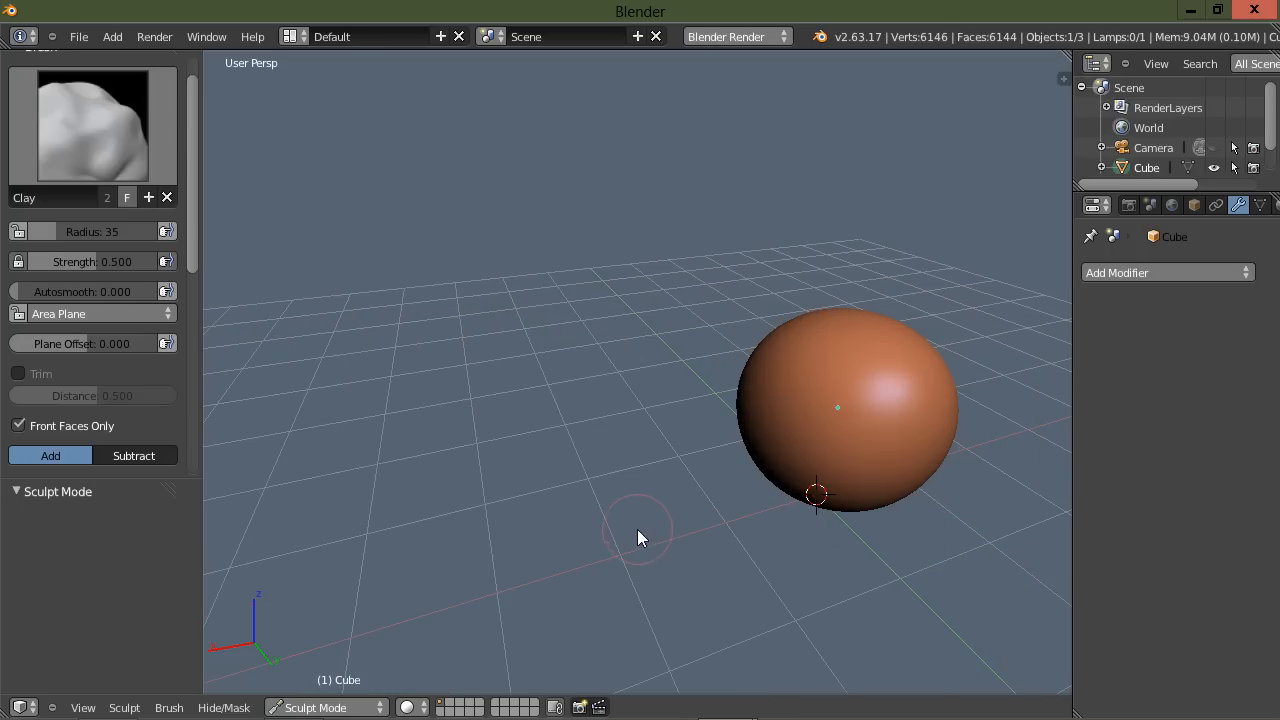
mouse_move(687, 540)
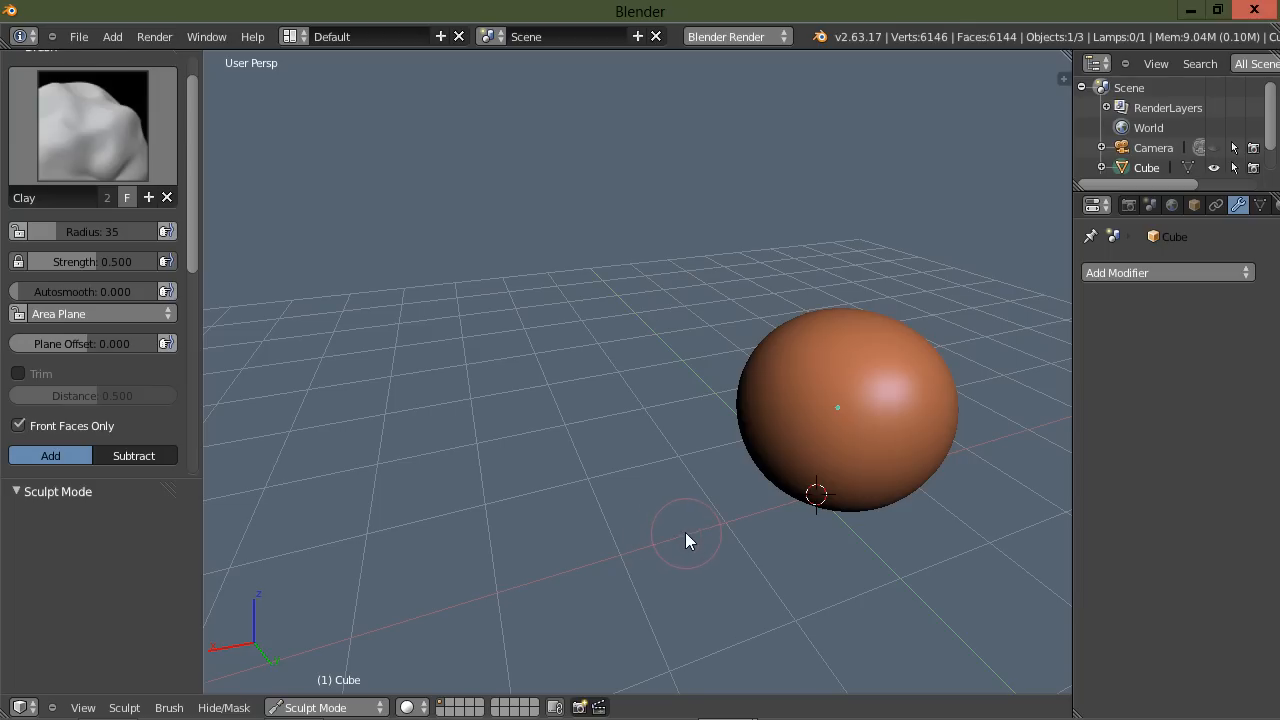
mouse_move(700, 540)
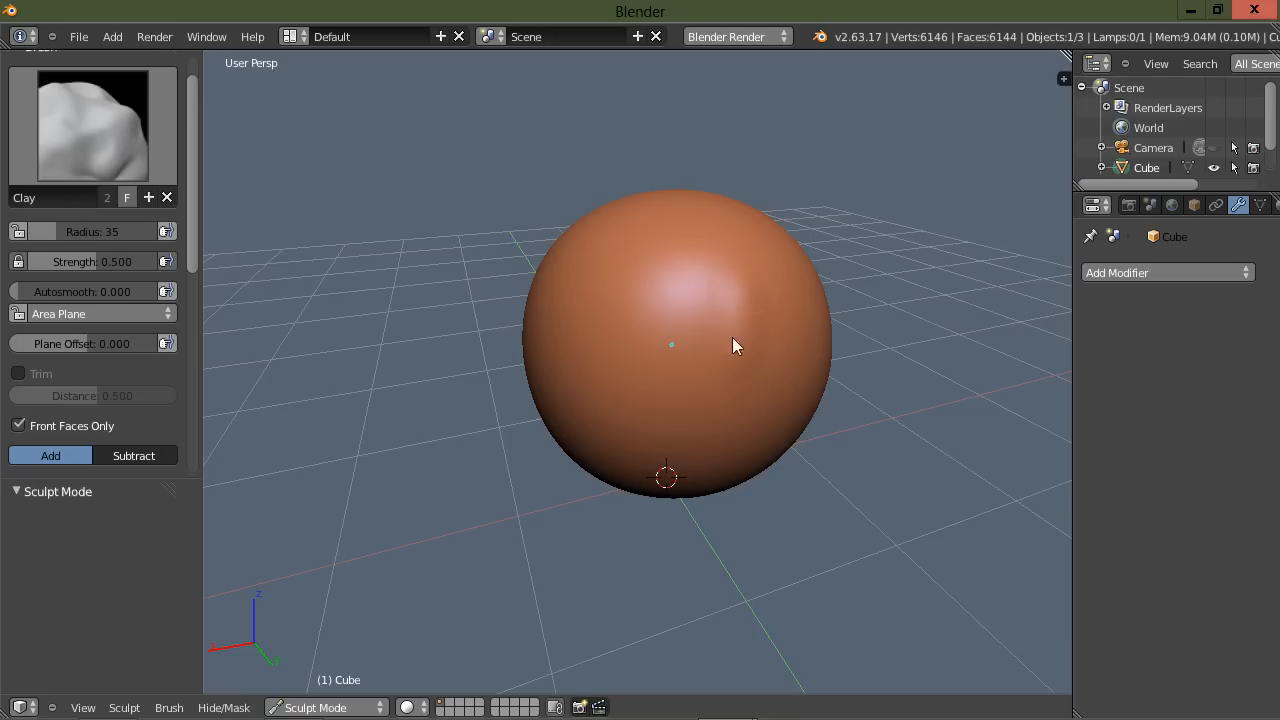
Build up a raised clay lump on the sphere's upper right
left_click(735, 345)
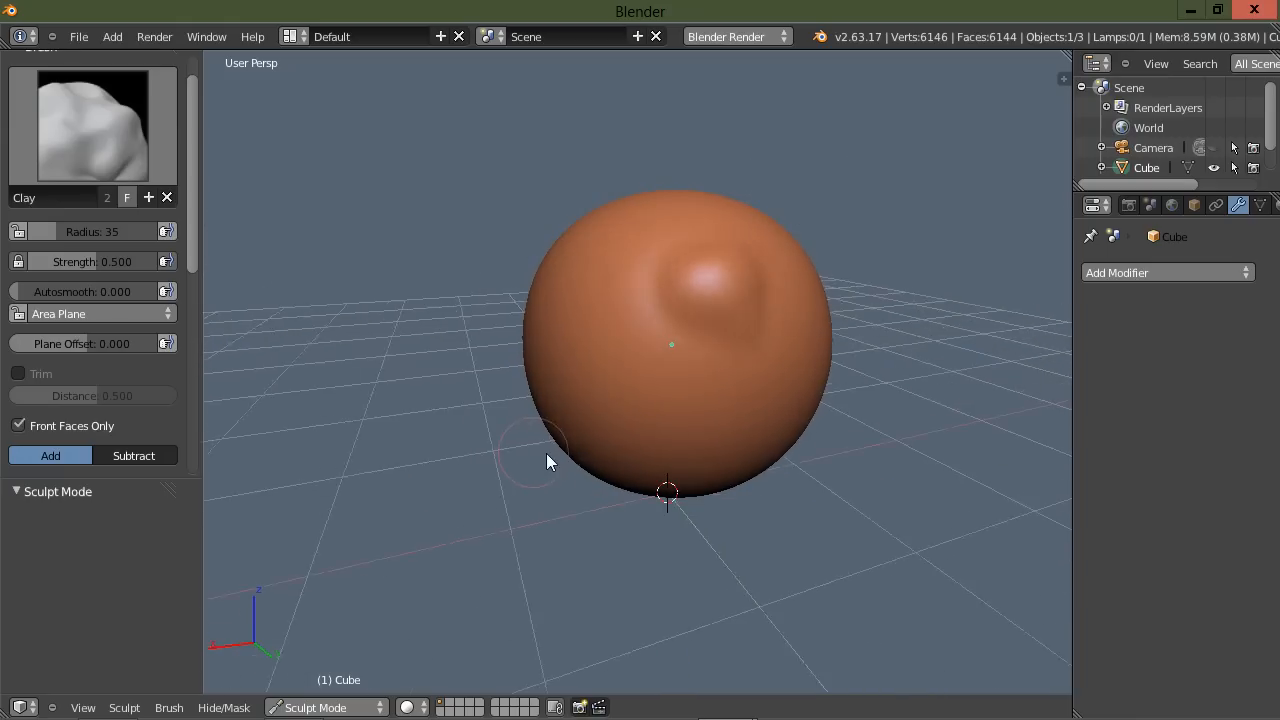
left_click_drag(547, 461, 481, 510)
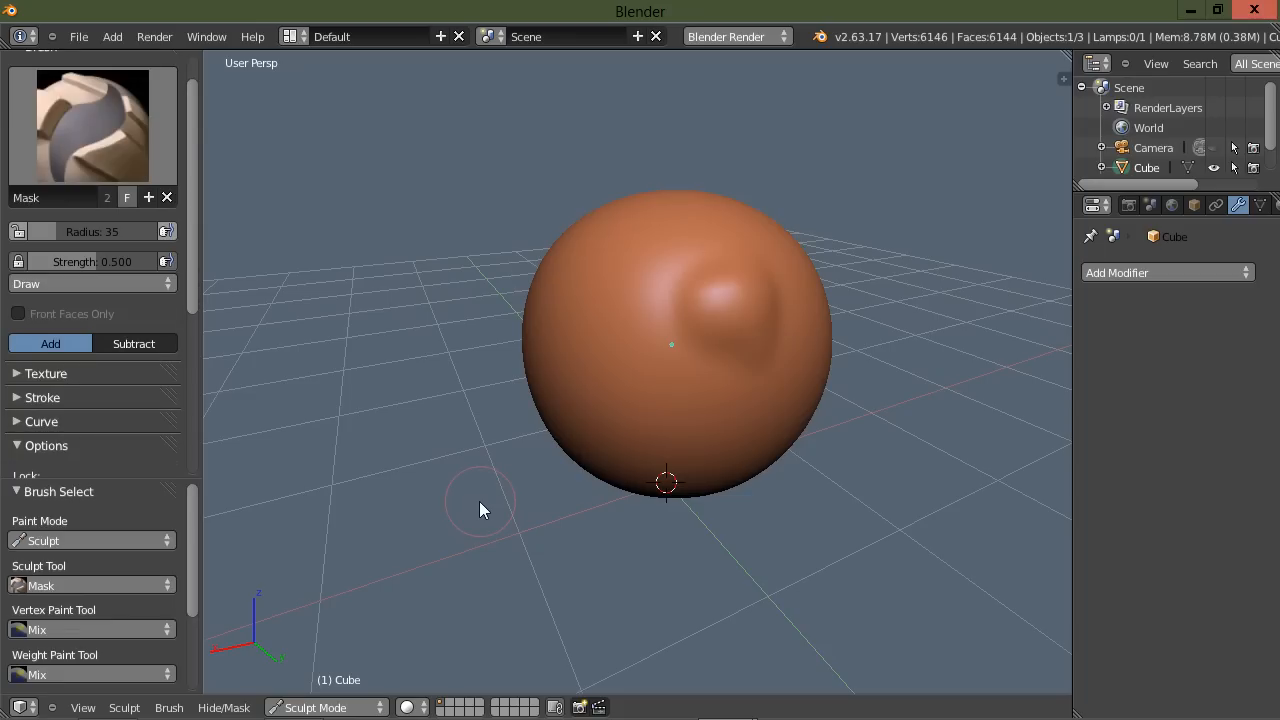
mouse_move(220, 253)
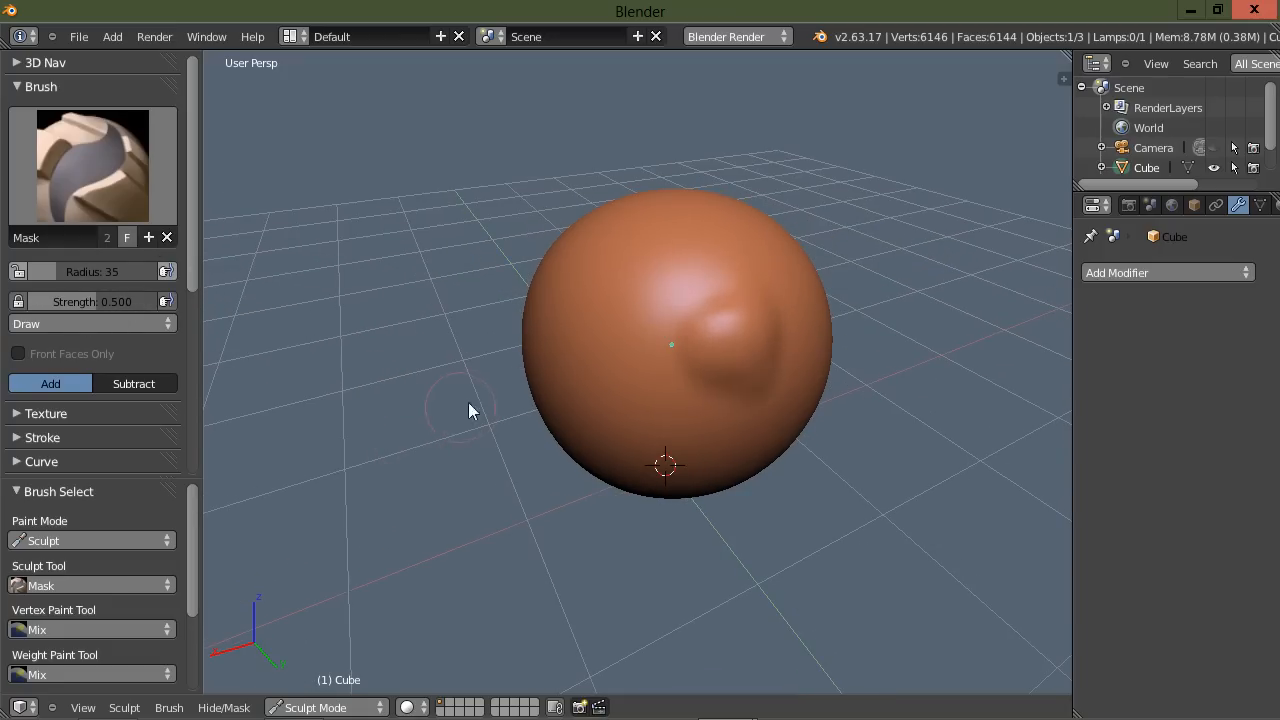
mouse_move(681, 398)
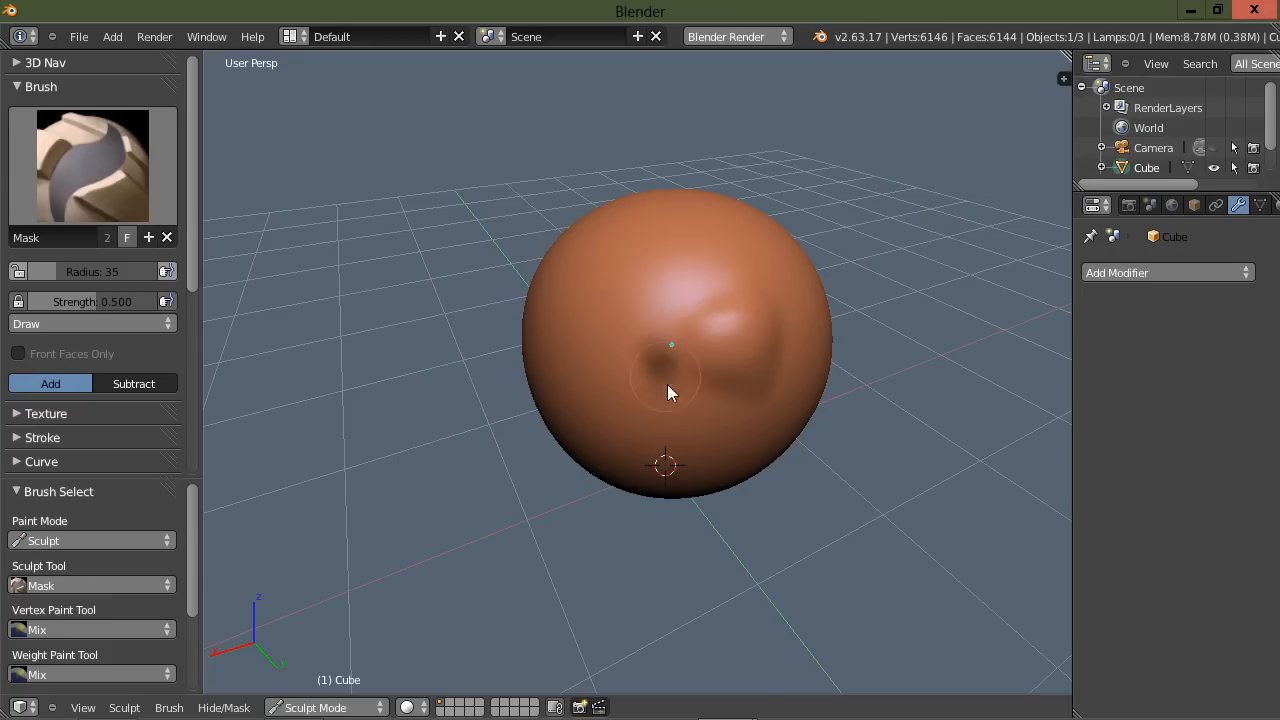
Paint a closed mask ring around the left, top and right of the clay bump
left_click_drag(670, 390, 800, 370)
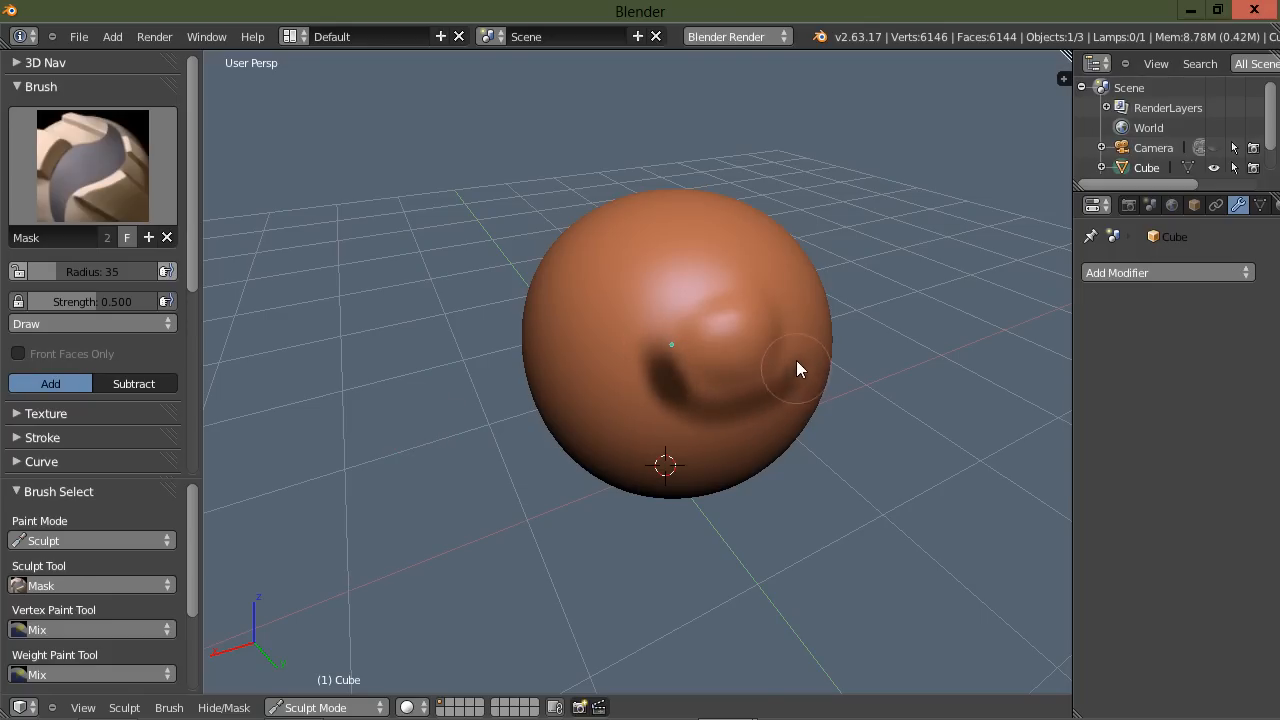
left_click_drag(800, 370, 660, 360)
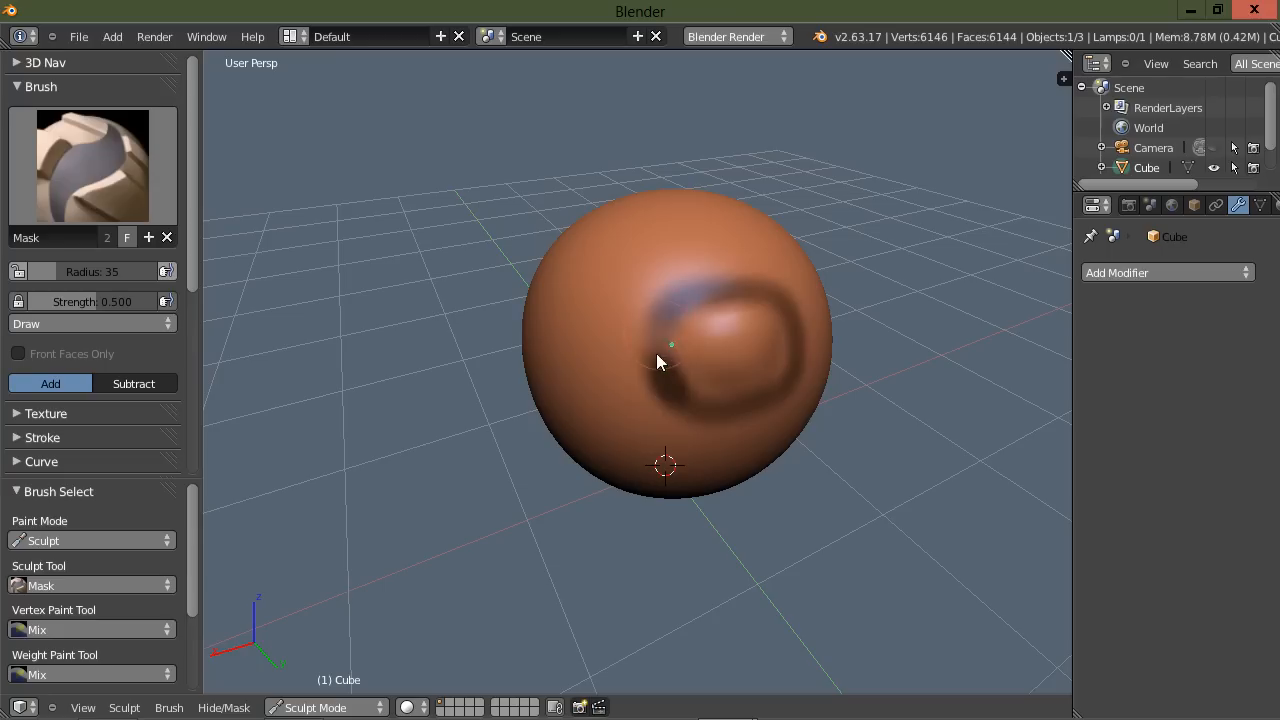
left_click_drag(660, 360, 770, 300)
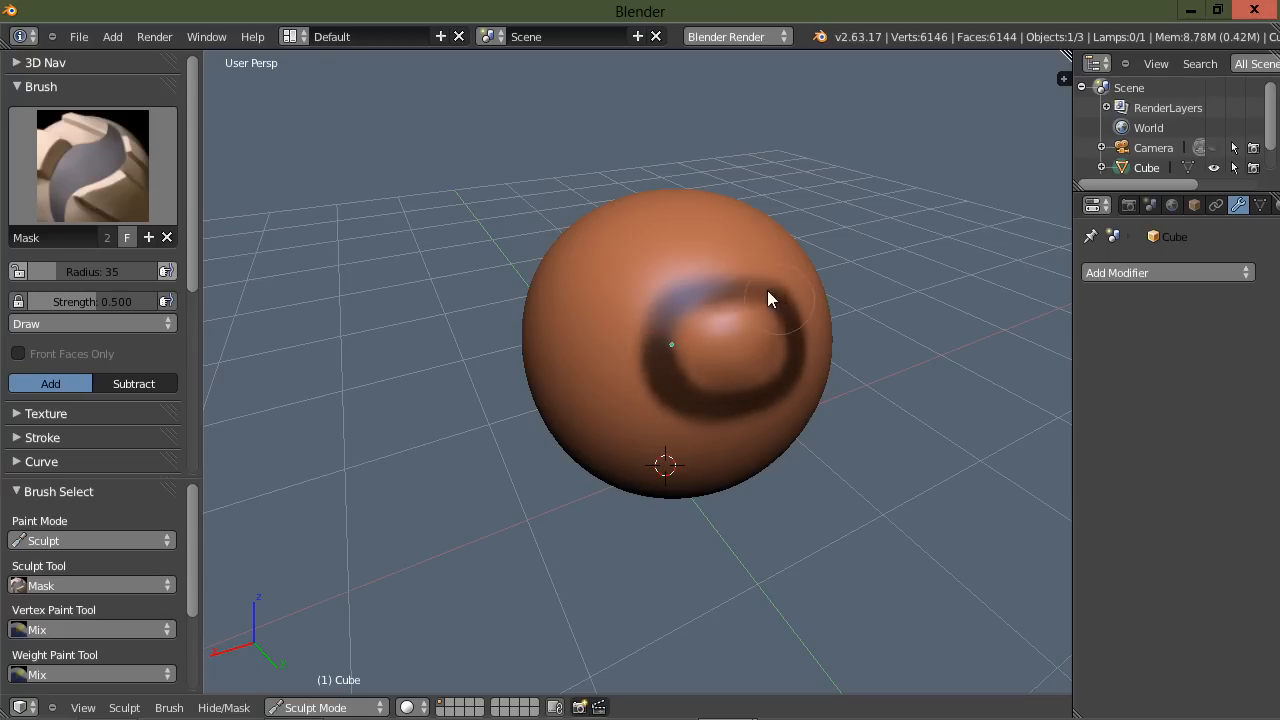
left_click_drag(770, 300, 780, 398)
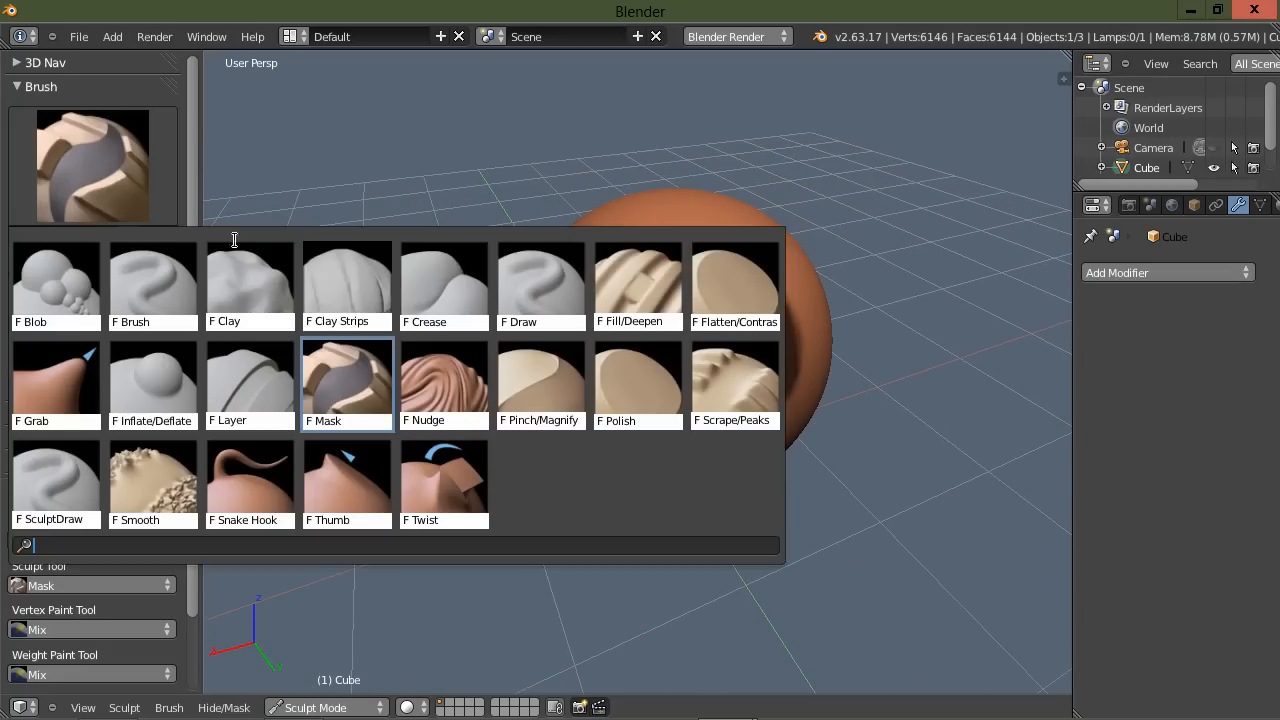
Select the Flatten/Contrast sculpting brush
left_click(734, 280)
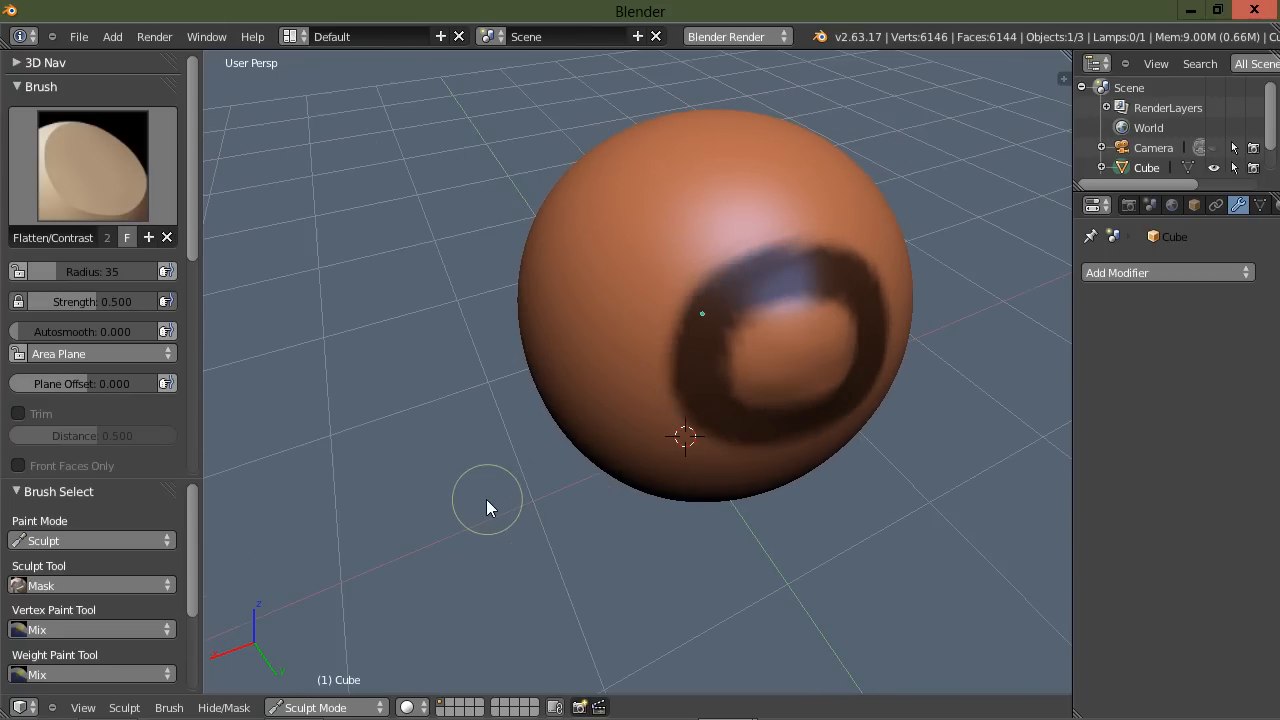
mouse_move(812, 283)
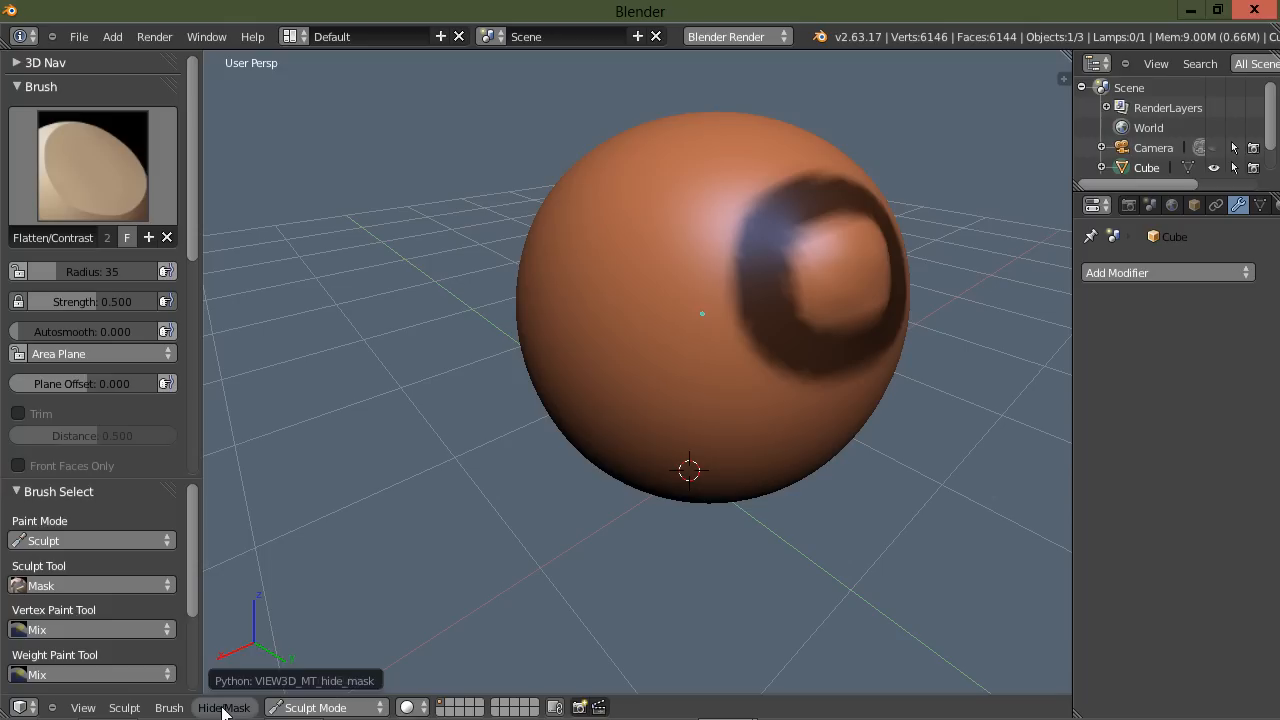
Clear the mask ring and fill the whole sphere with mask
left_click(224, 707)
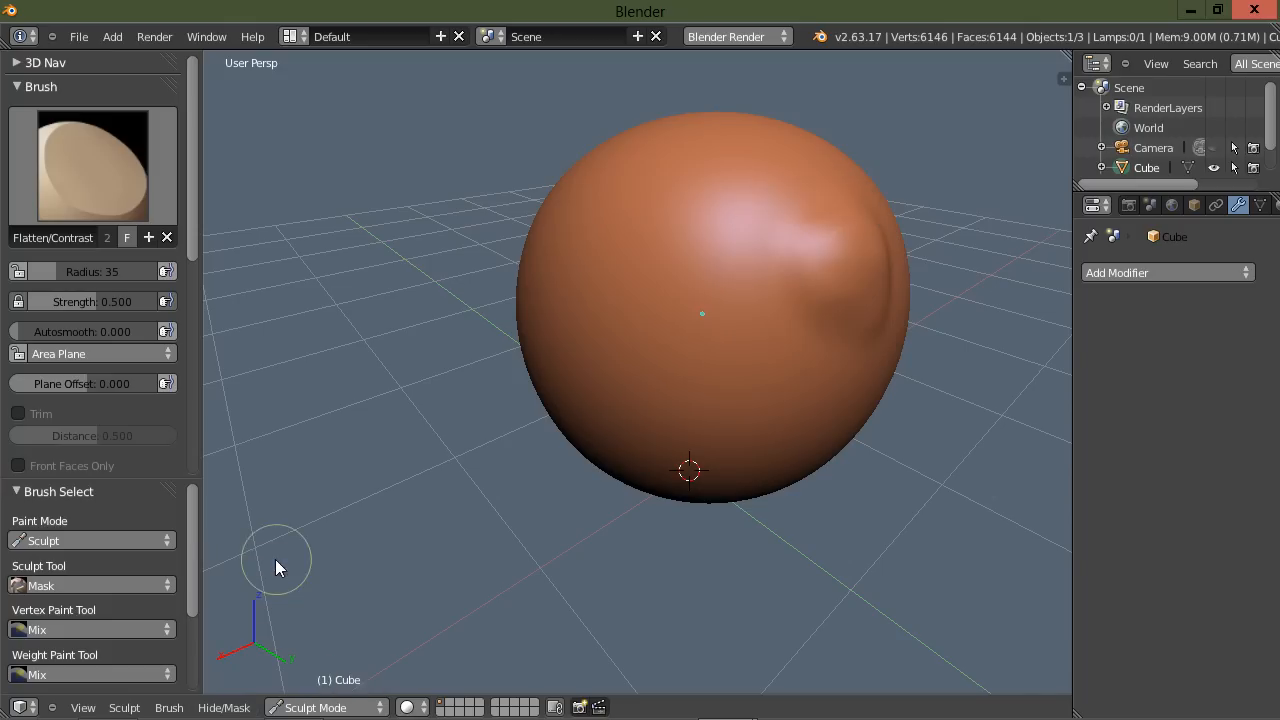
left_click(223, 707)
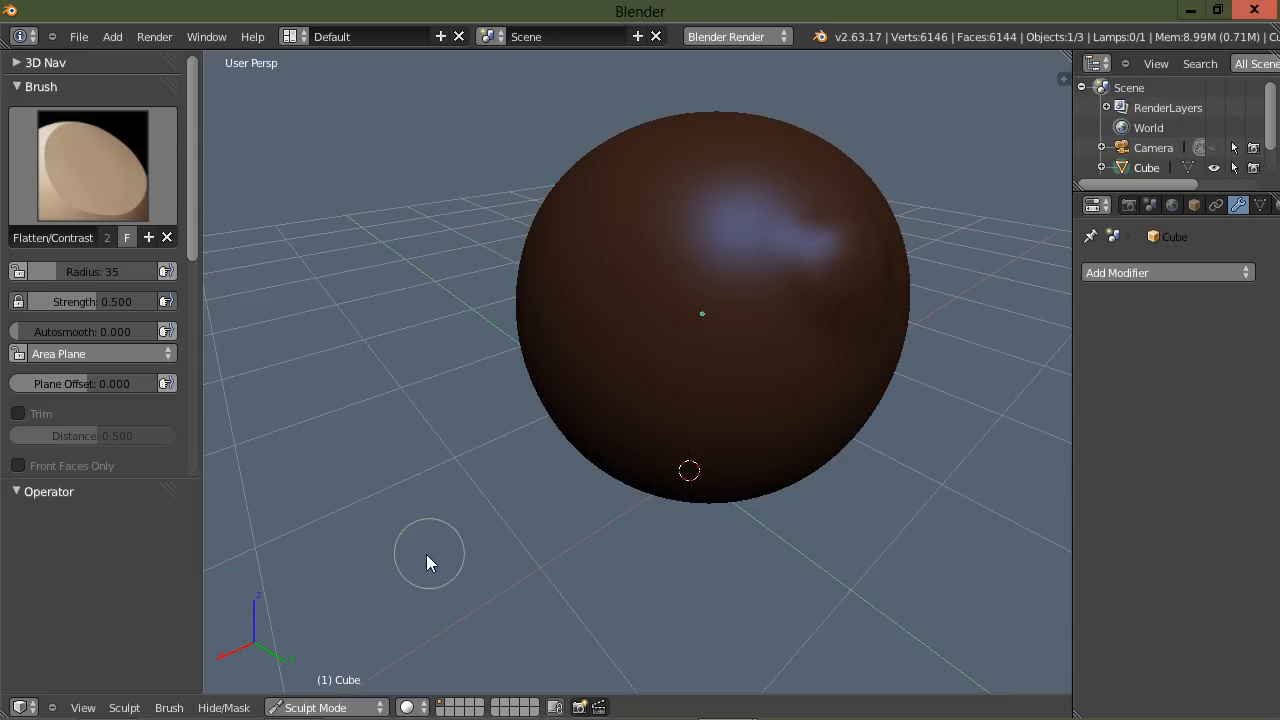
left_click(223, 707)
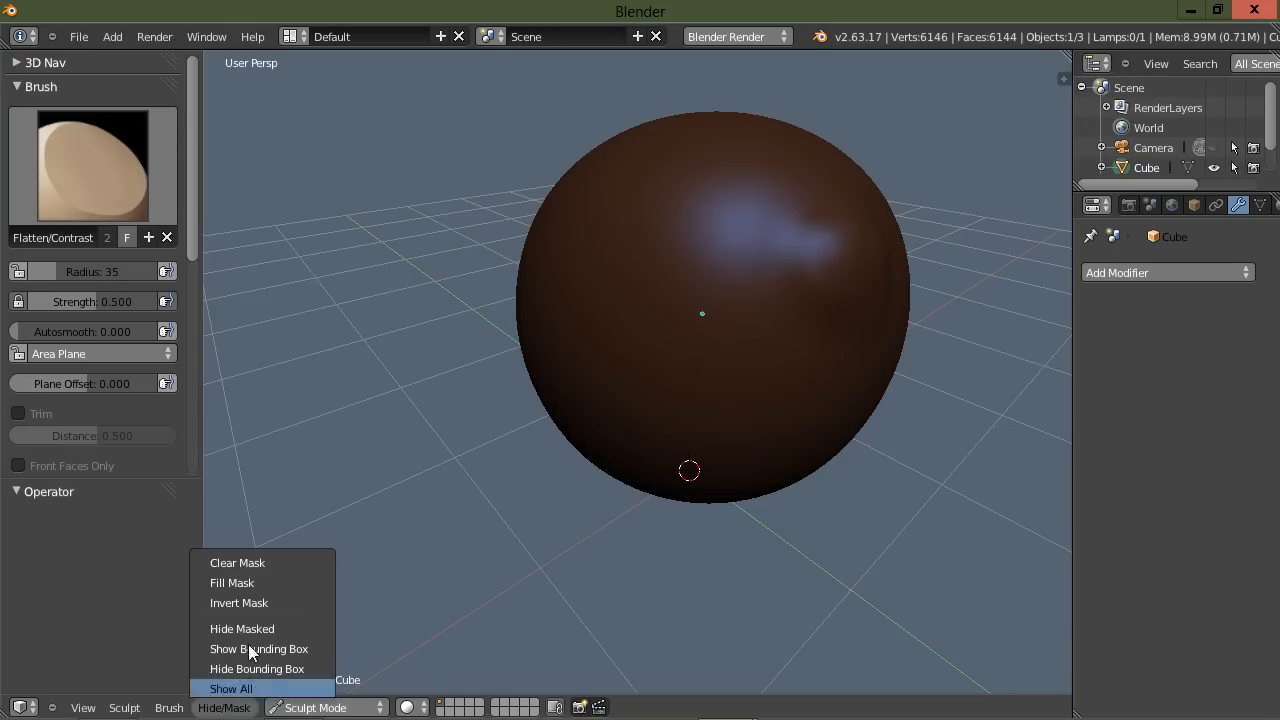
left_click(231, 688)
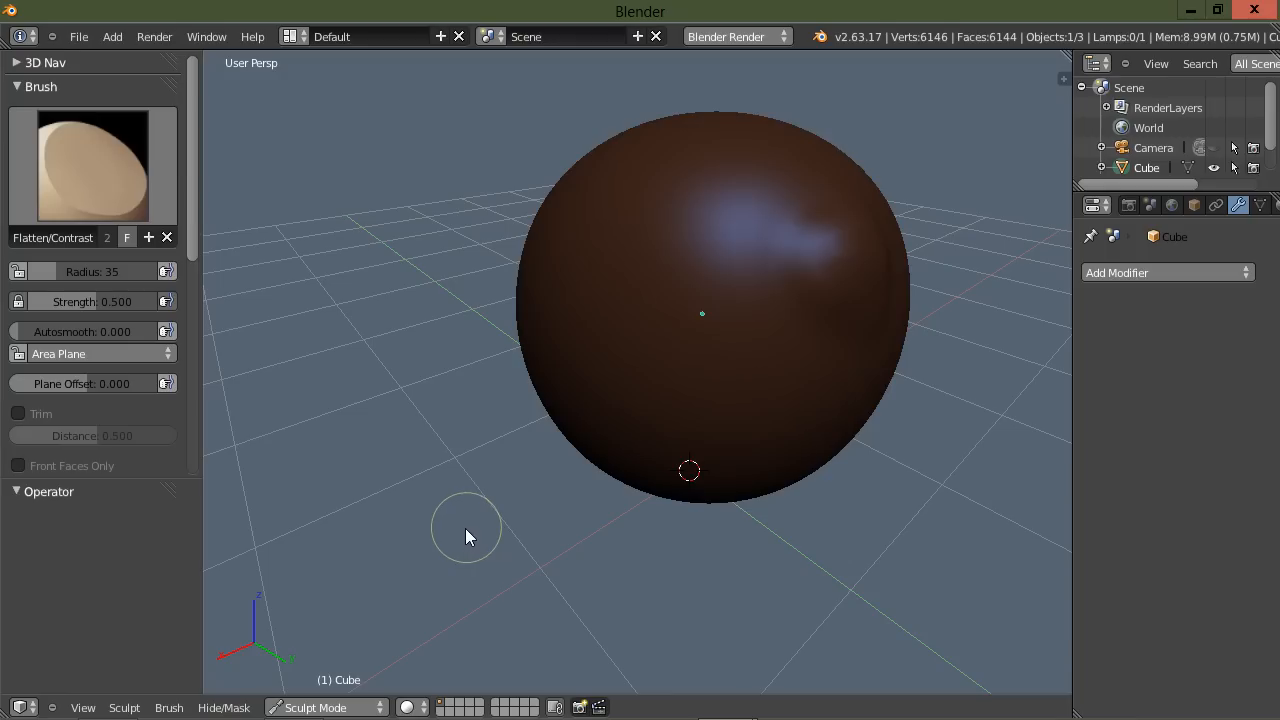
left_click(223, 707)
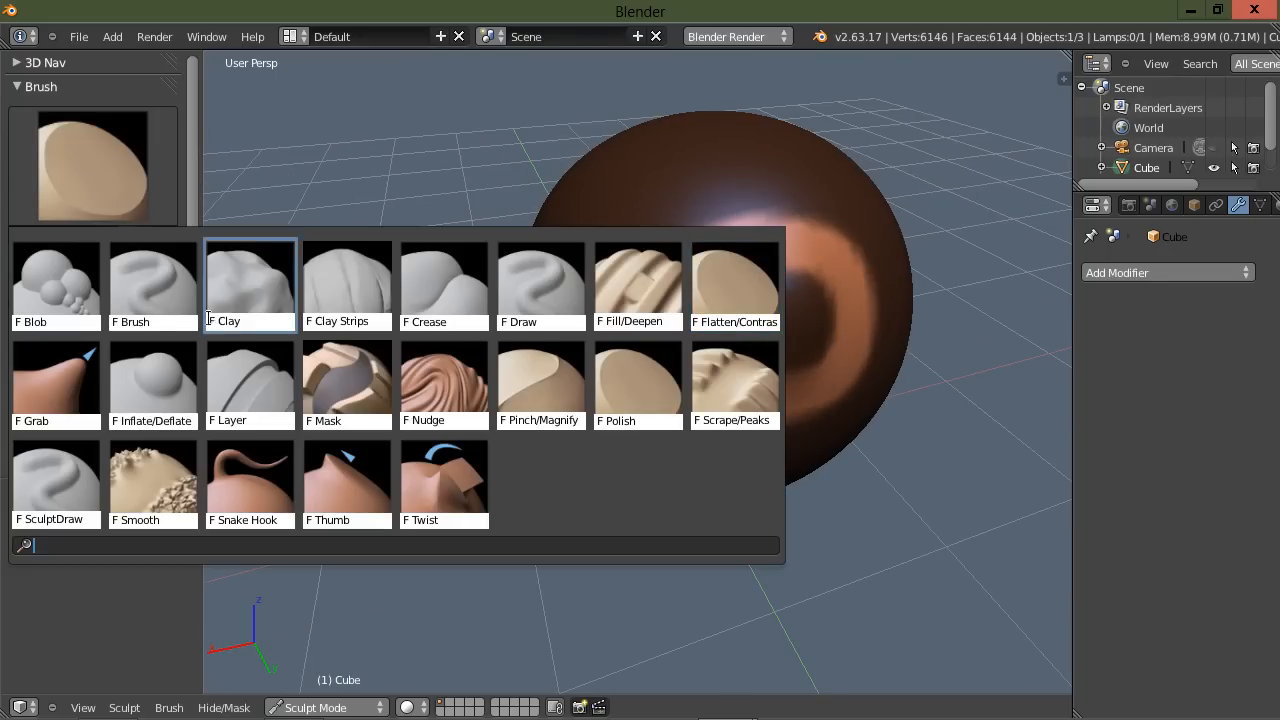
Switch the active sculpting brush to Clay
left_click(249, 285)
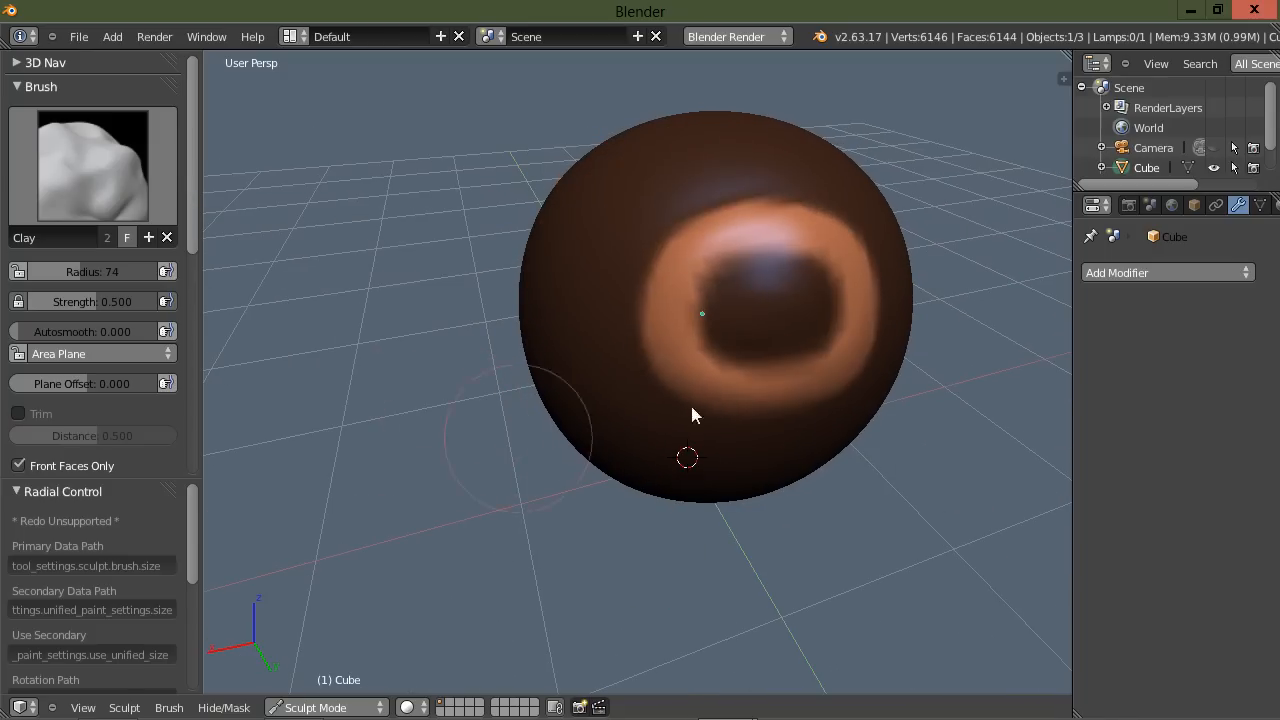
mouse_move(740, 238)
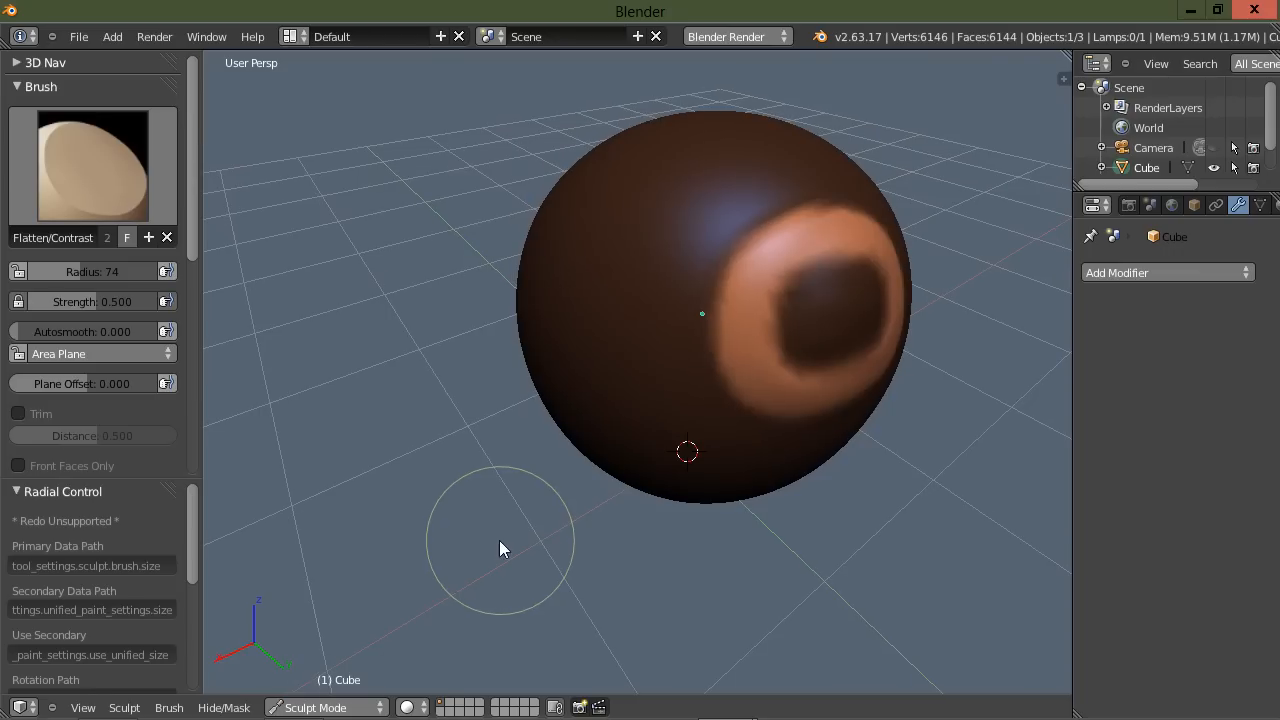
mouse_move(490, 516)
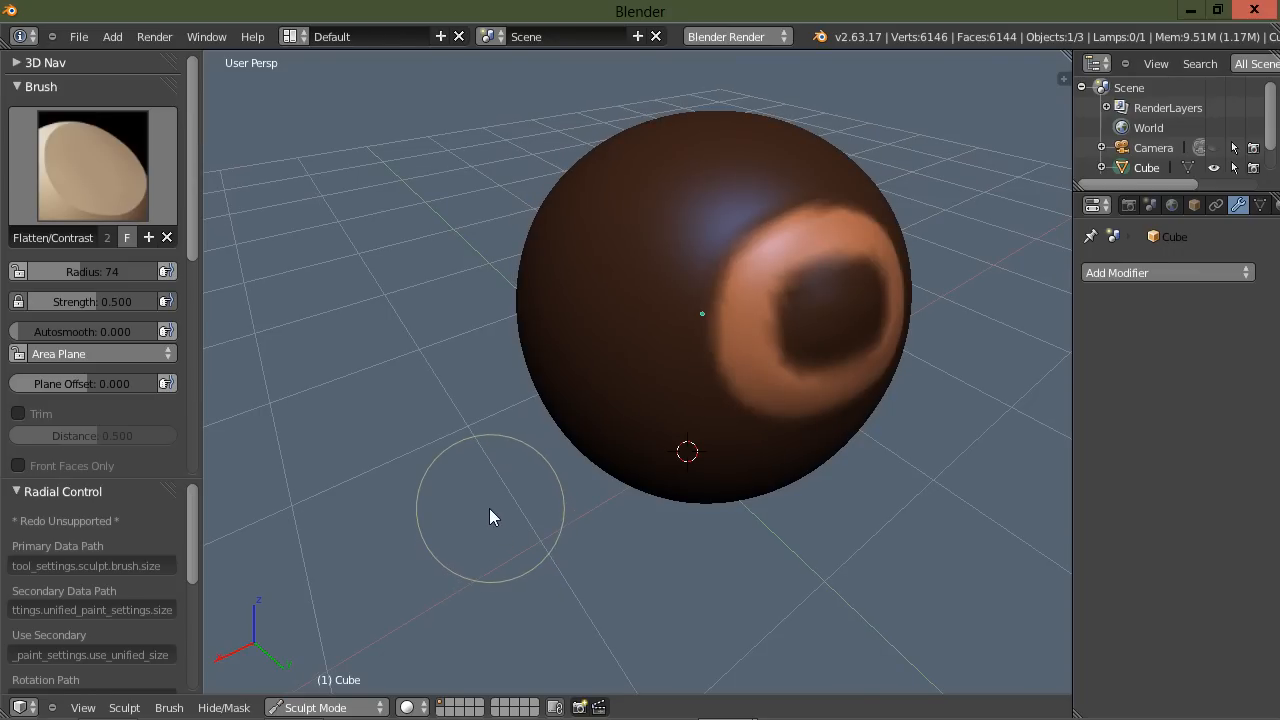
mouse_move(490, 514)
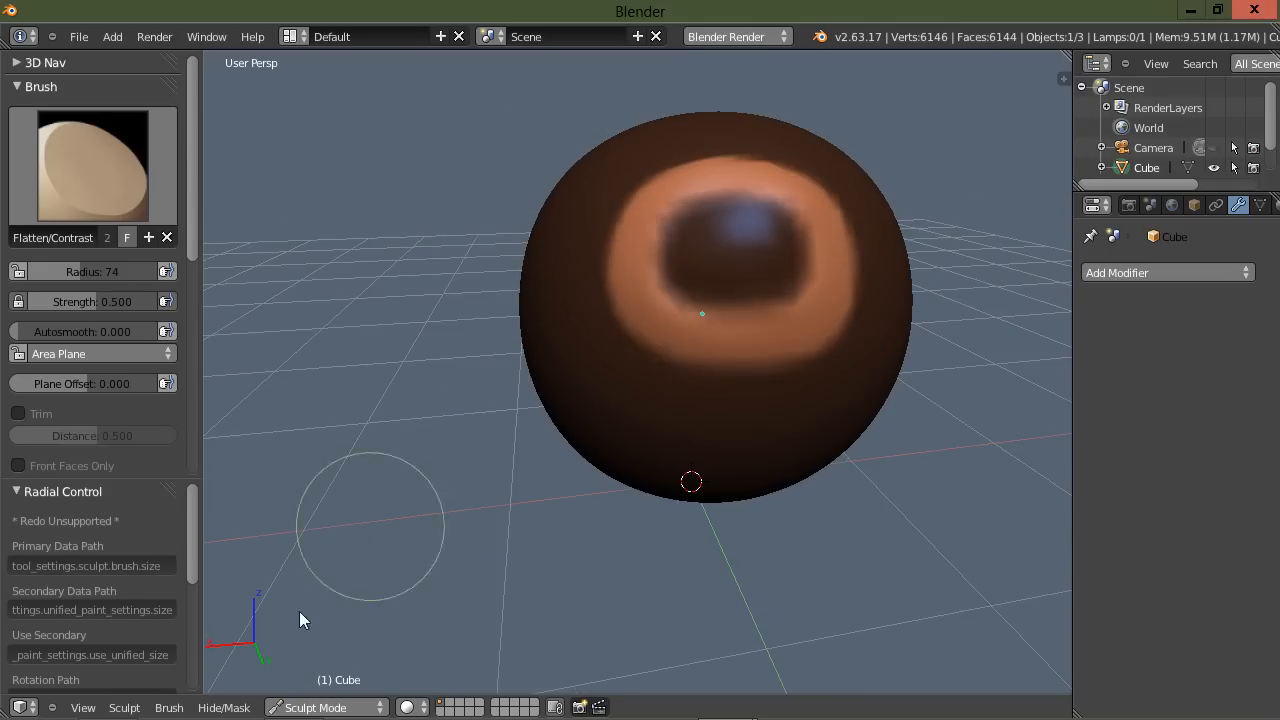
mouse_move(435, 479)
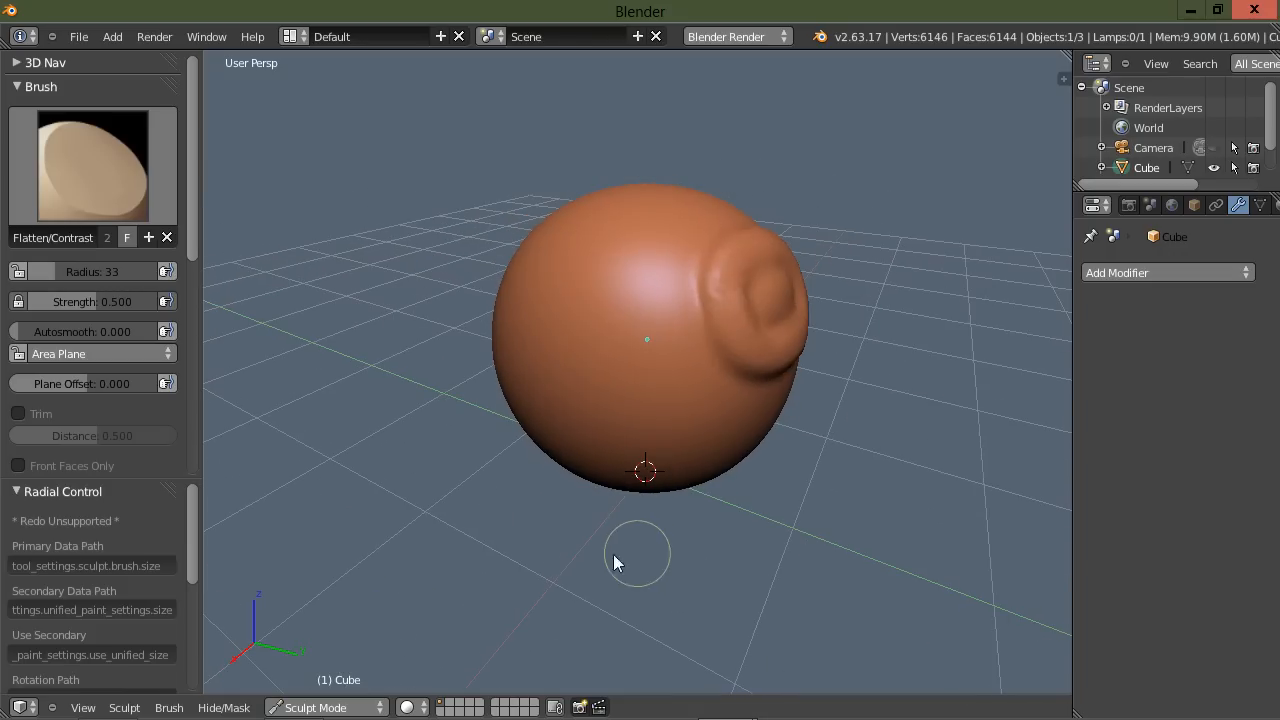
Open the sculpting brush picker
left_click(92, 165)
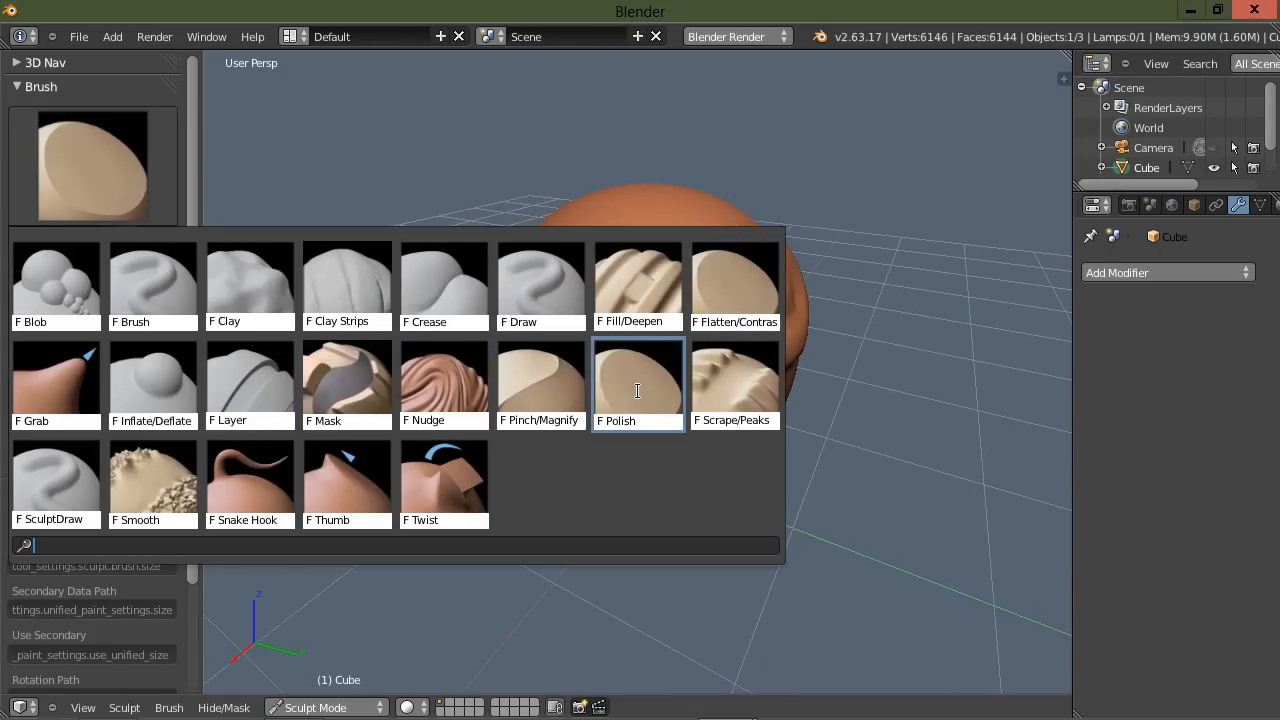
Select the Mask brush and paint a vertical mask stripe down the sphere's front
left_click(637, 383)
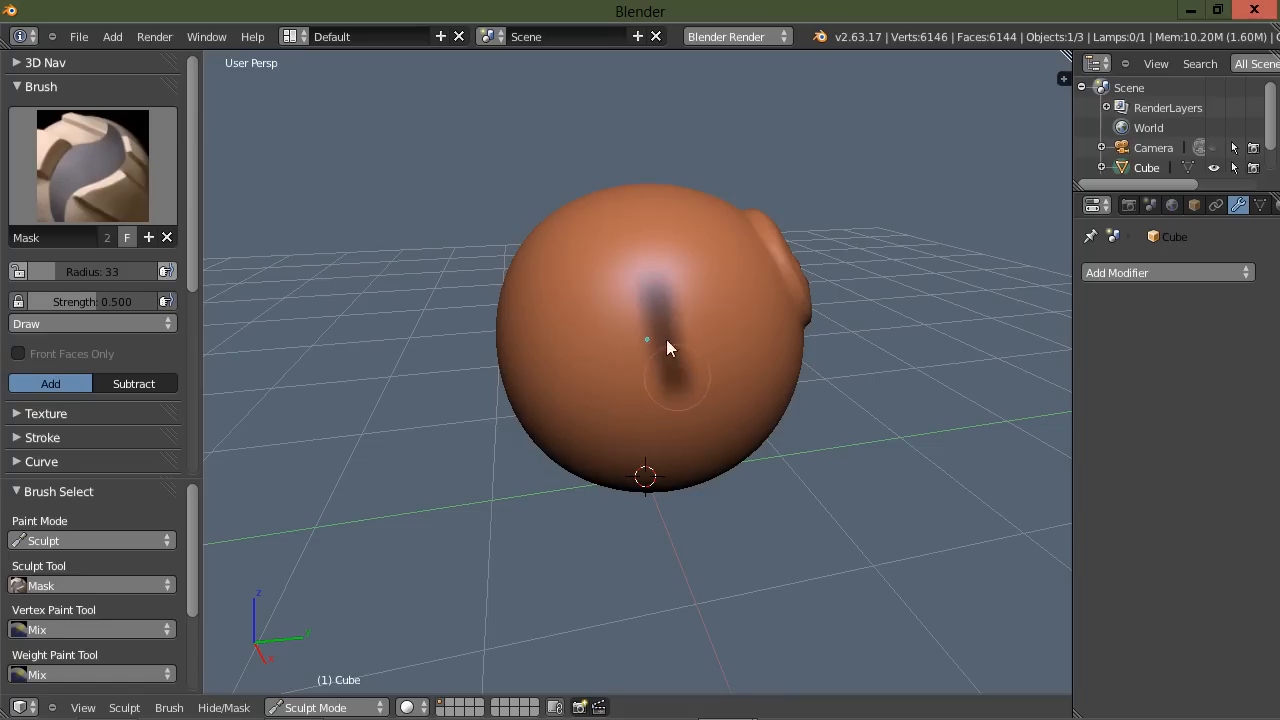
left_click_drag(670, 348, 678, 398)
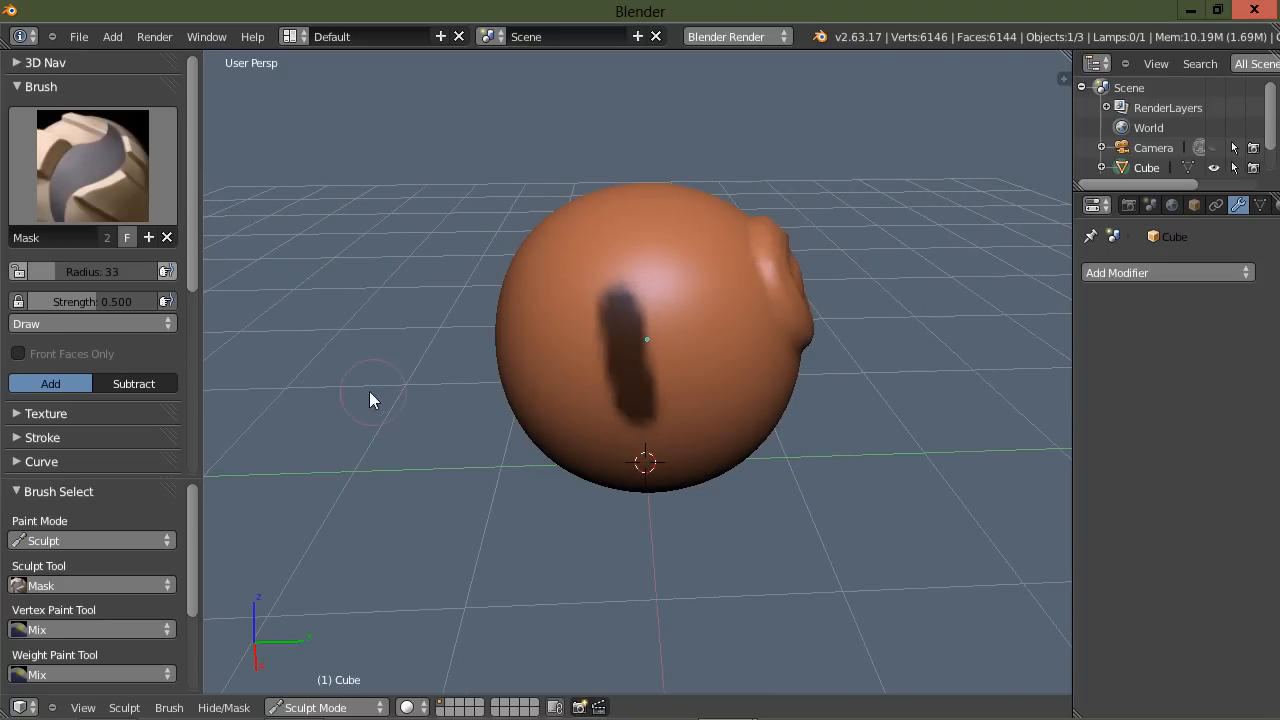
Invert the sphere's mask so only the vertical stripe stays unmasked
left_click(223, 707)
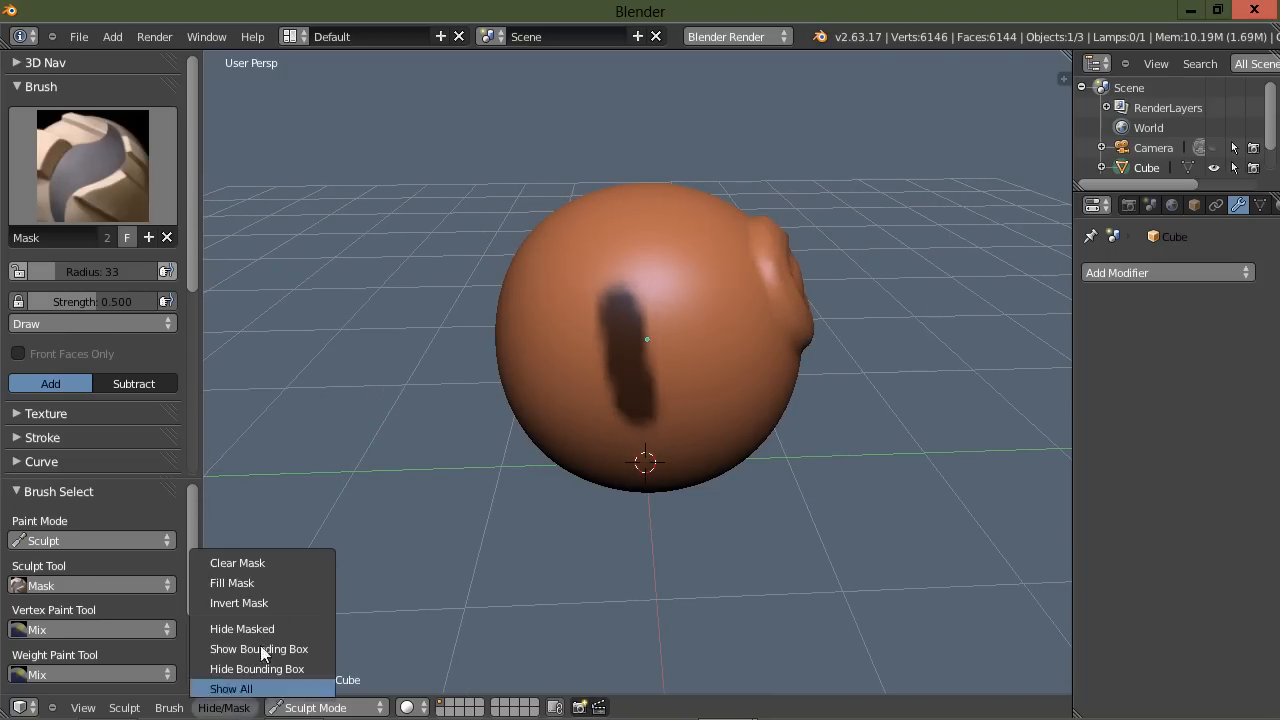
mouse_move(288, 582)
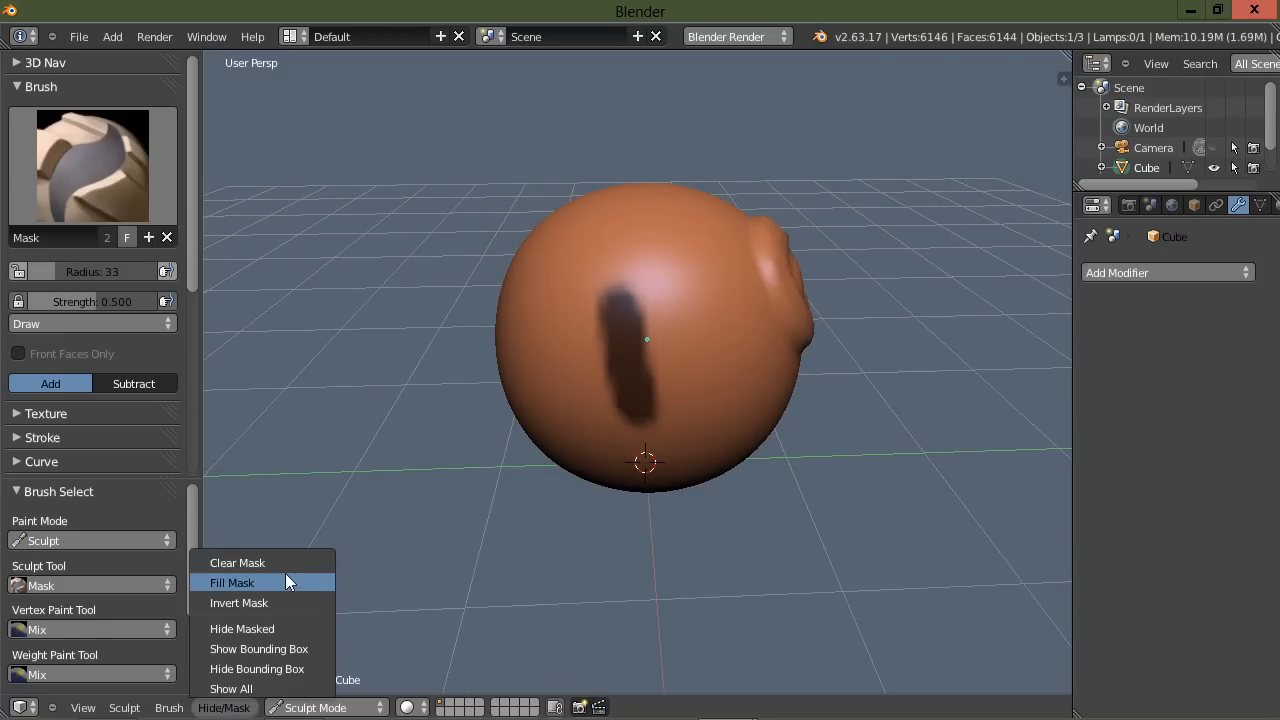
left_click(232, 582)
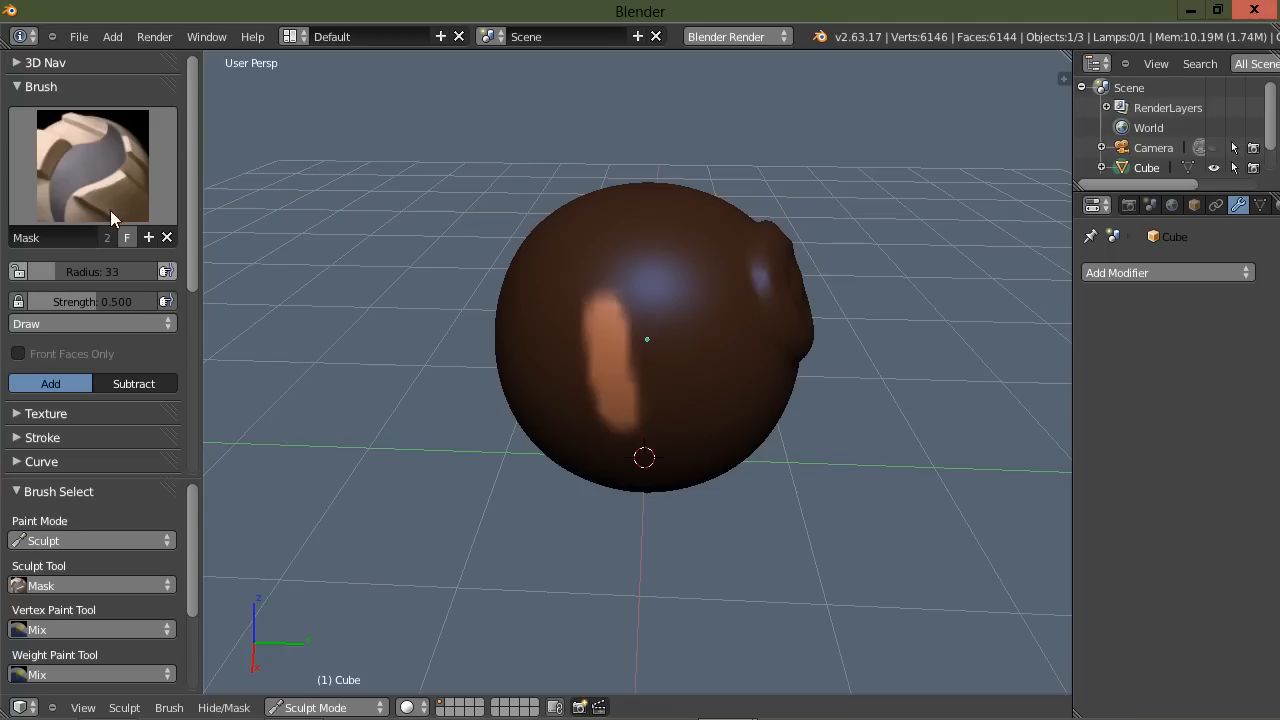